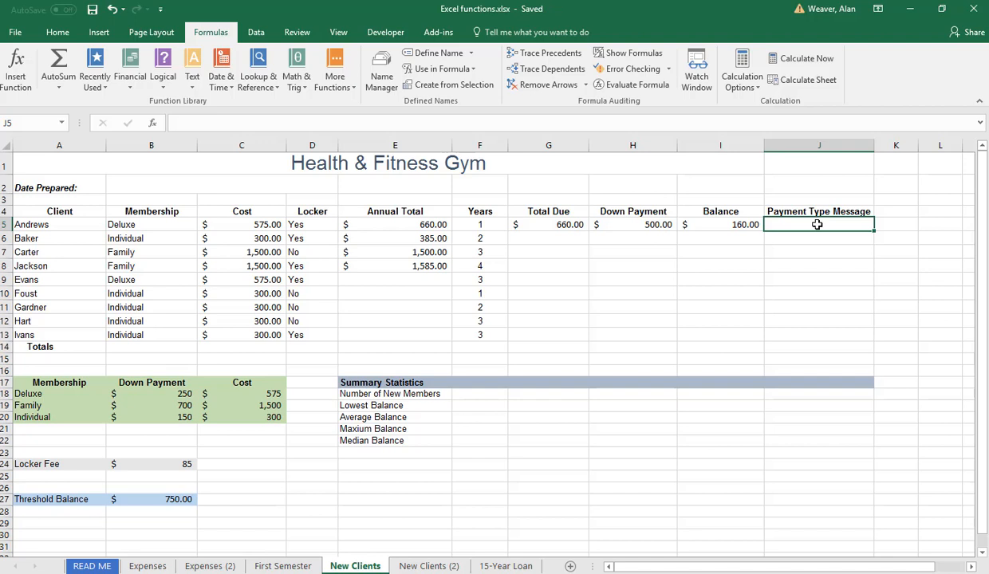
{"action": "mouse_move", "coordinate": [115, 400]}
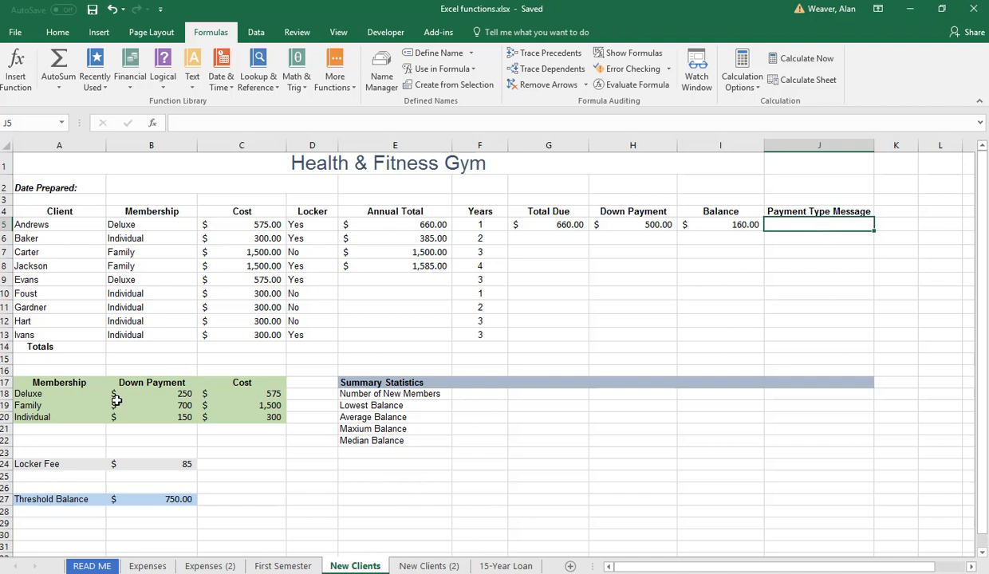
{"action": "mouse_move", "coordinate": [165, 506]}
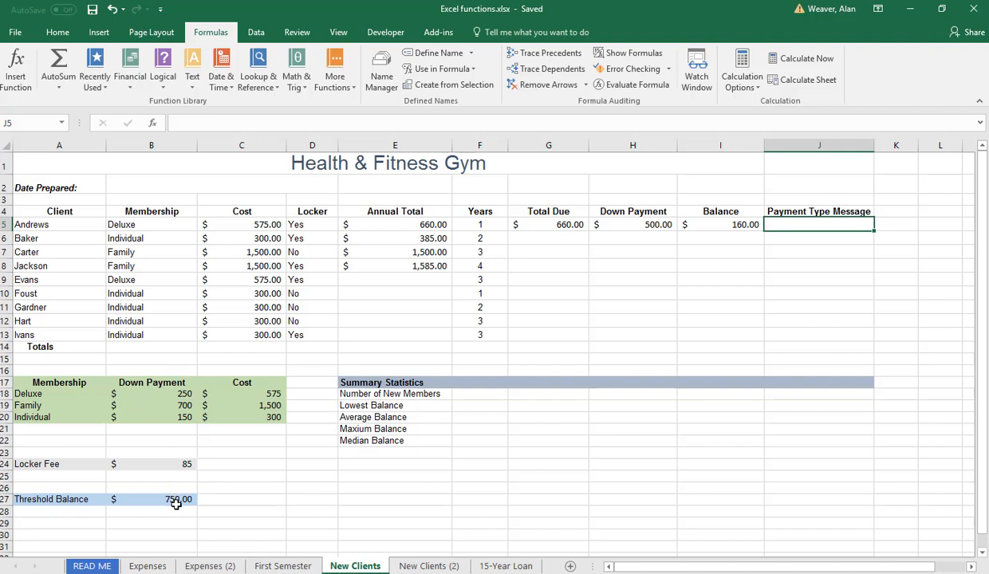
Step: Start J5's IF with the condition E5>=$B$27, the threshold reference made absolute
{"action": "left_click", "coordinate": [167, 499]}
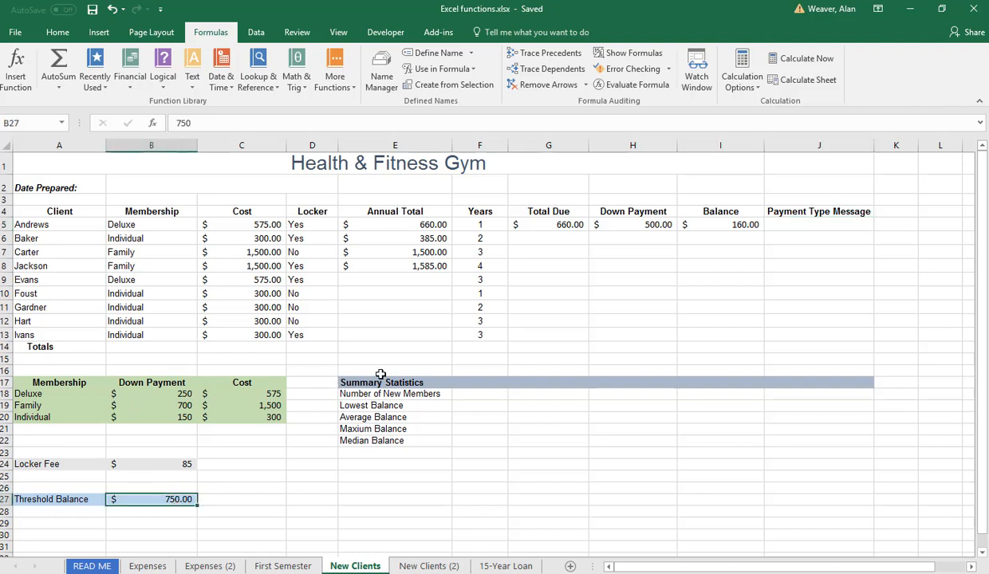
{"action": "mouse_move", "coordinate": [421, 224]}
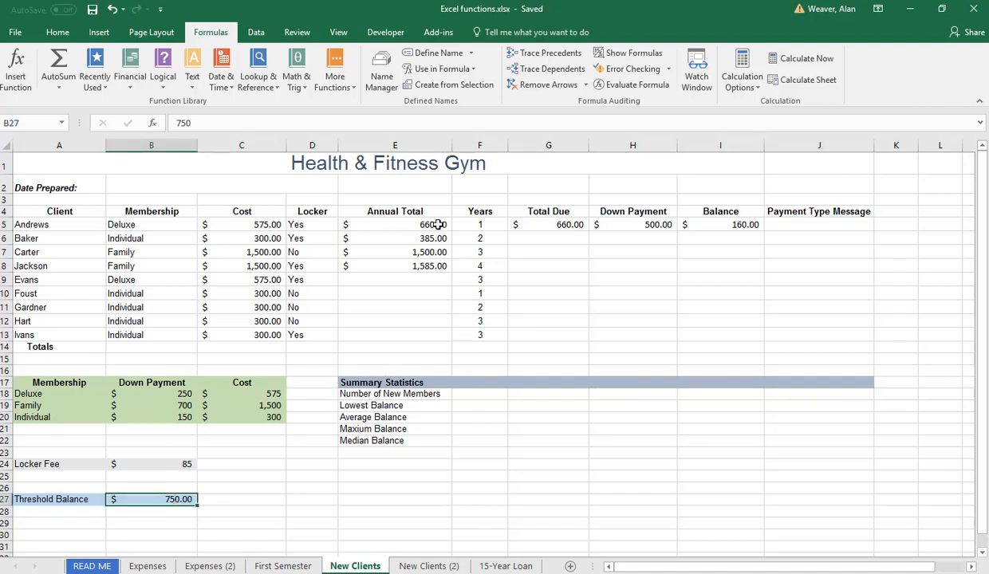
{"action": "left_click", "coordinate": [395, 223]}
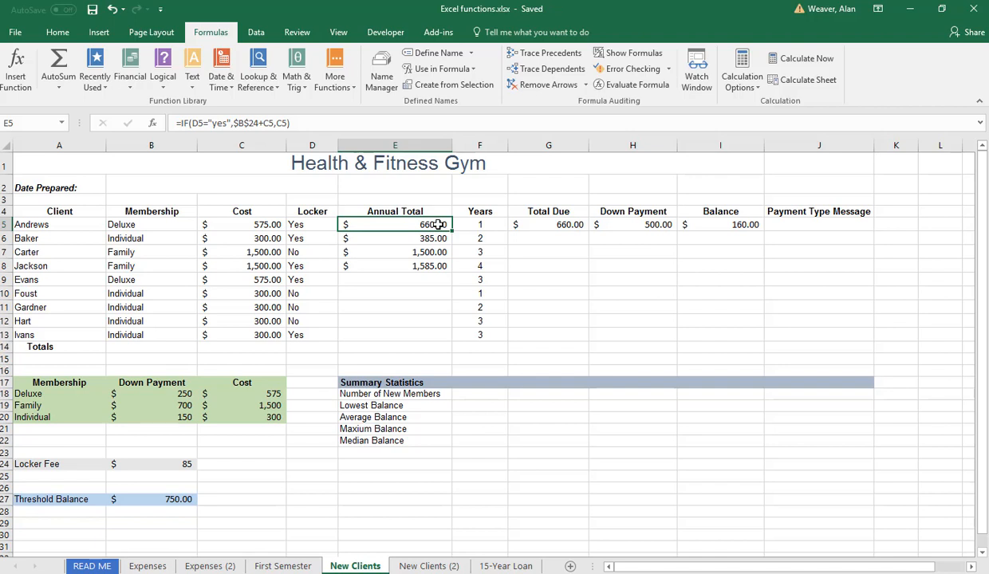
{"action": "mouse_move", "coordinate": [807, 246]}
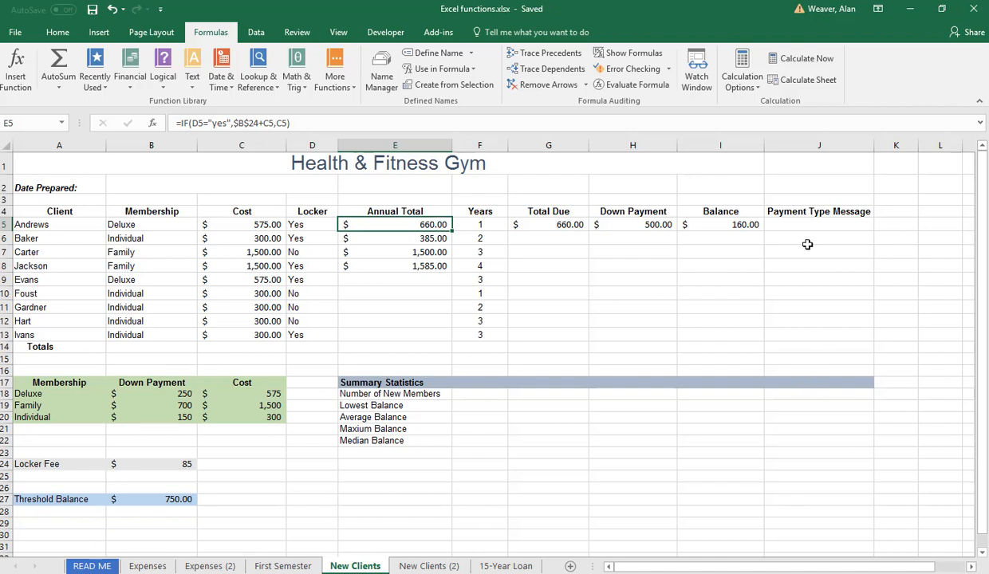
{"action": "left_click", "coordinate": [818, 223]}
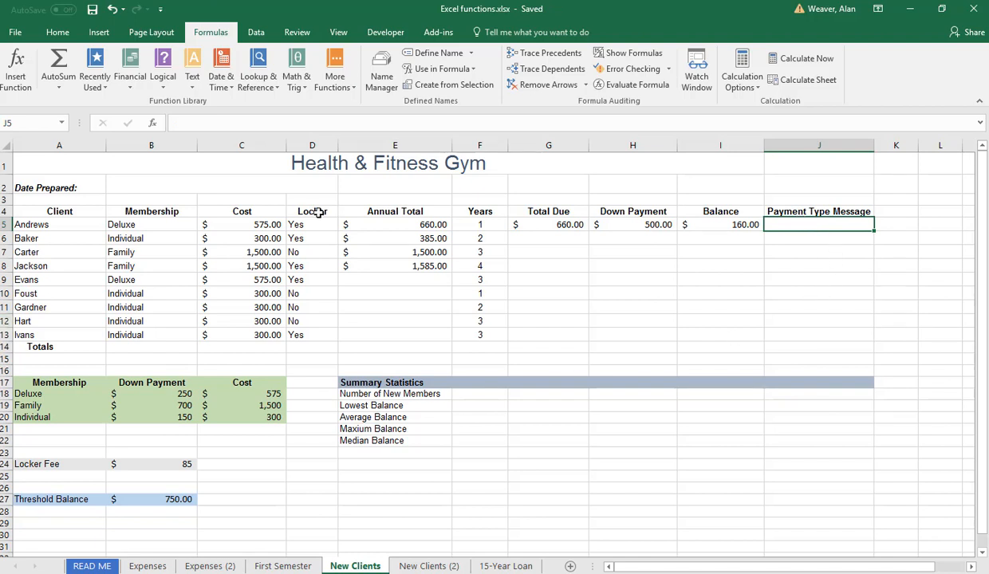
{"action": "mouse_move", "coordinate": [183, 72]}
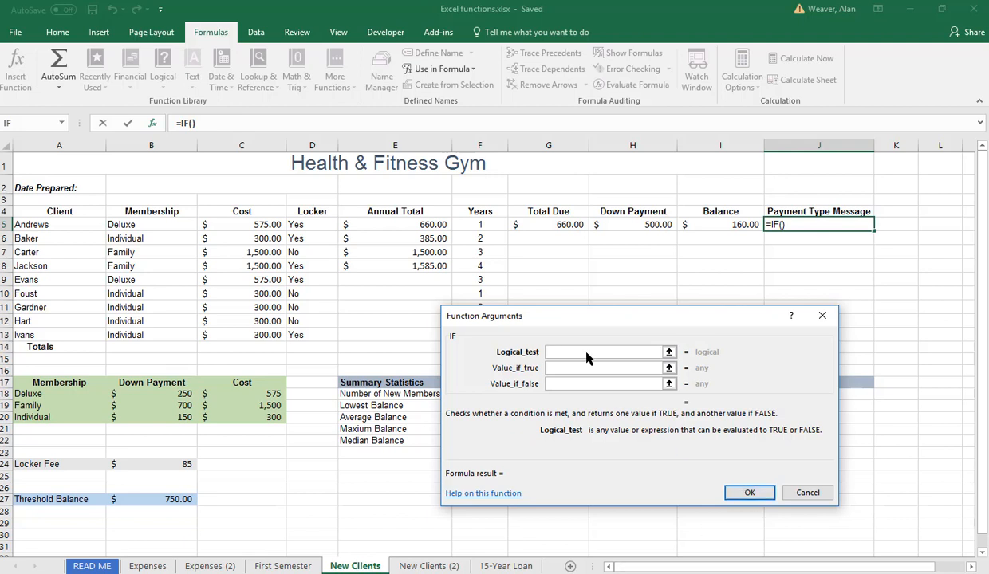
{"action": "left_click", "coordinate": [395, 223]}
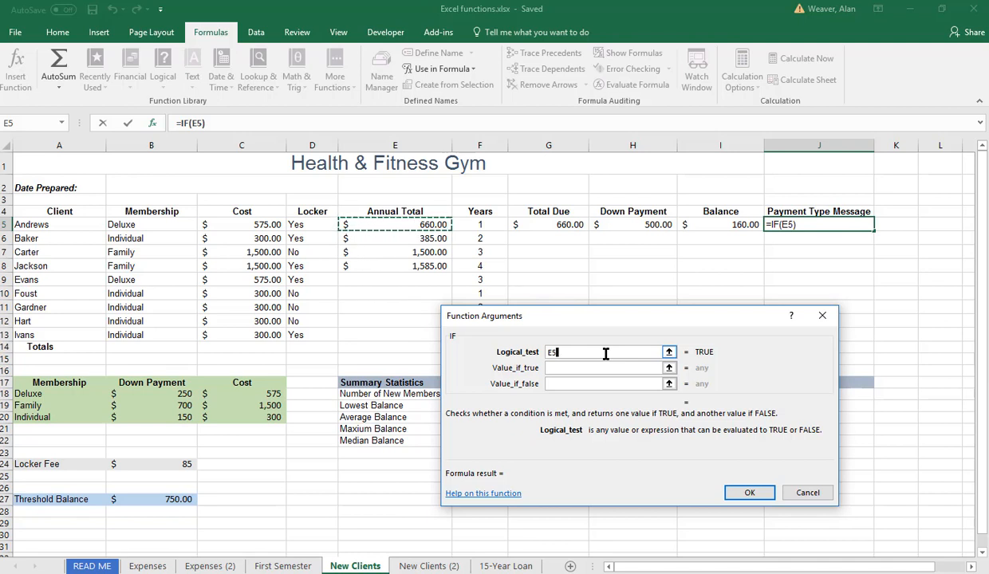
{"action": "type", "text": ">"}
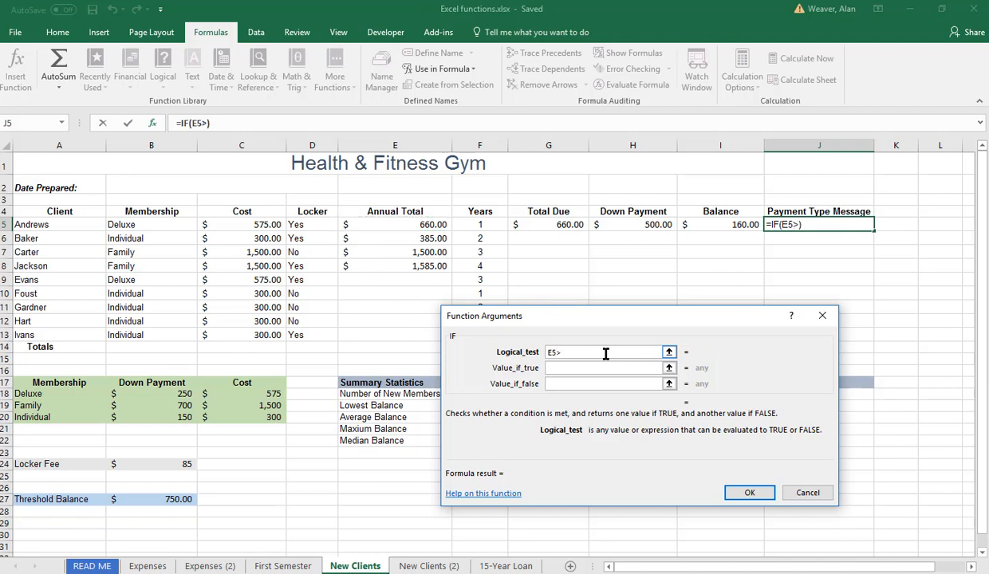
{"action": "type", "text": "="}
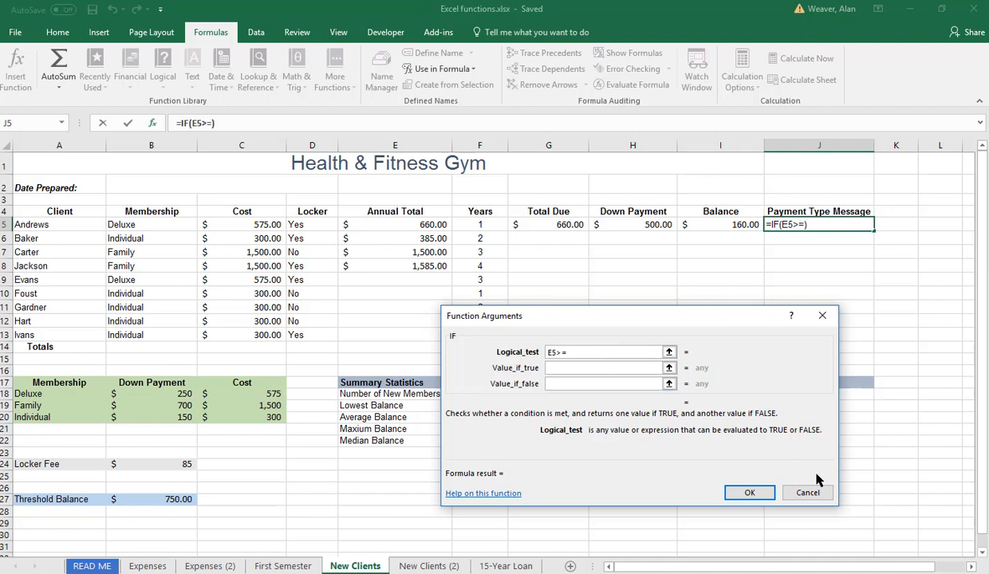
{"action": "left_click", "coordinate": [150, 499]}
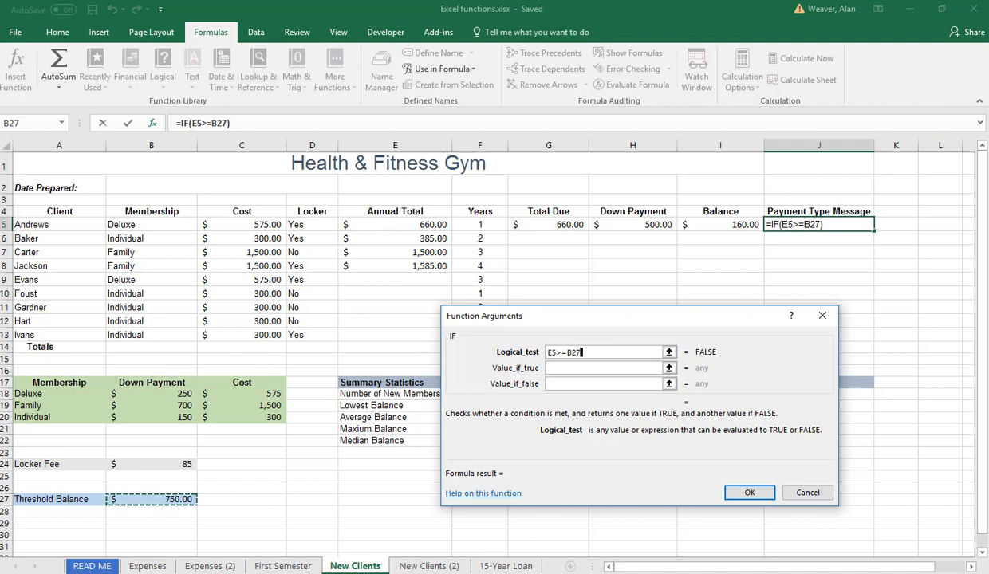
{"action": "key", "text": "F4"}
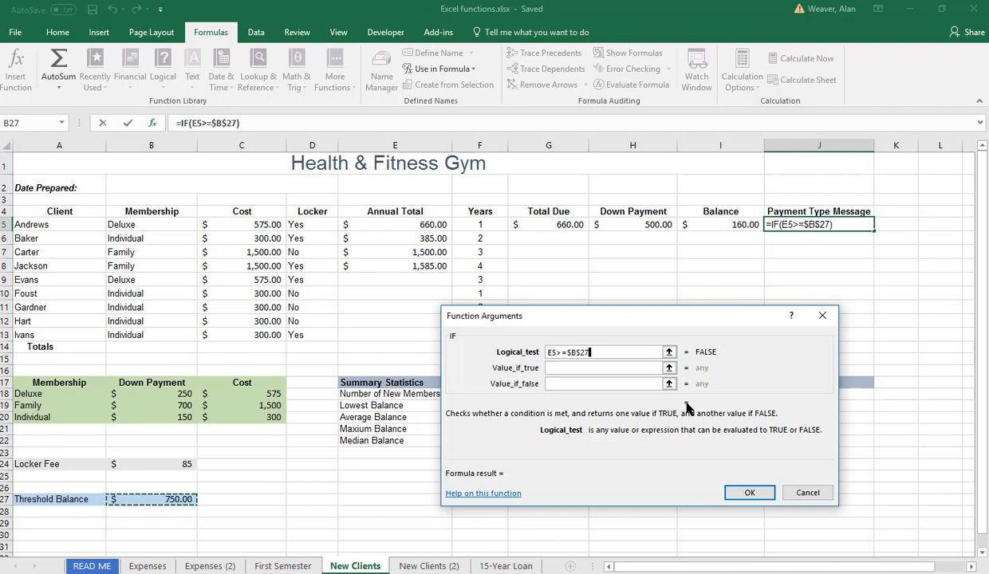
{"action": "mouse_move", "coordinate": [682, 414]}
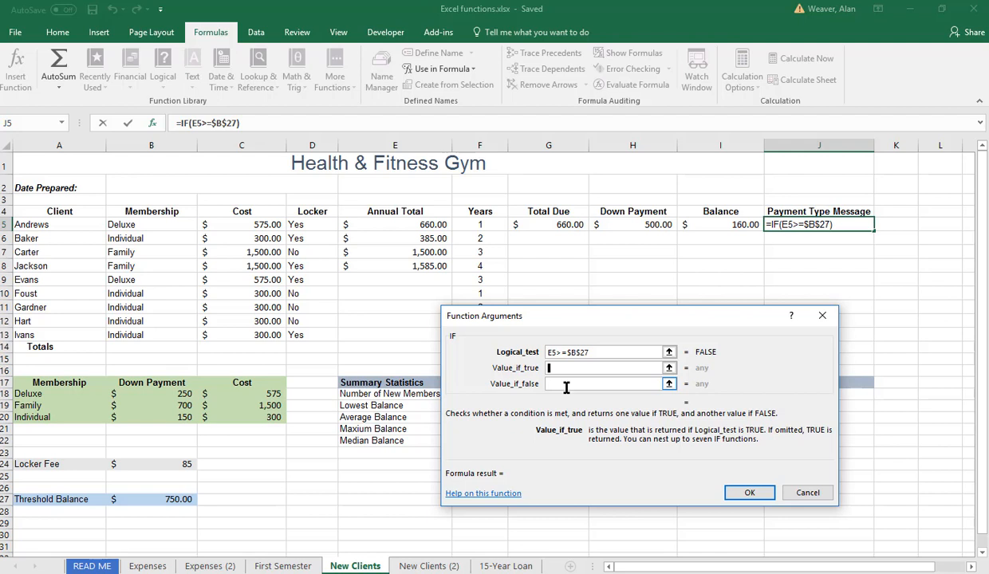
Step: Enter the IF results "No Checks. Only Cash" when true and "Checks or Cash" when false
{"action": "type", "text": "No"}
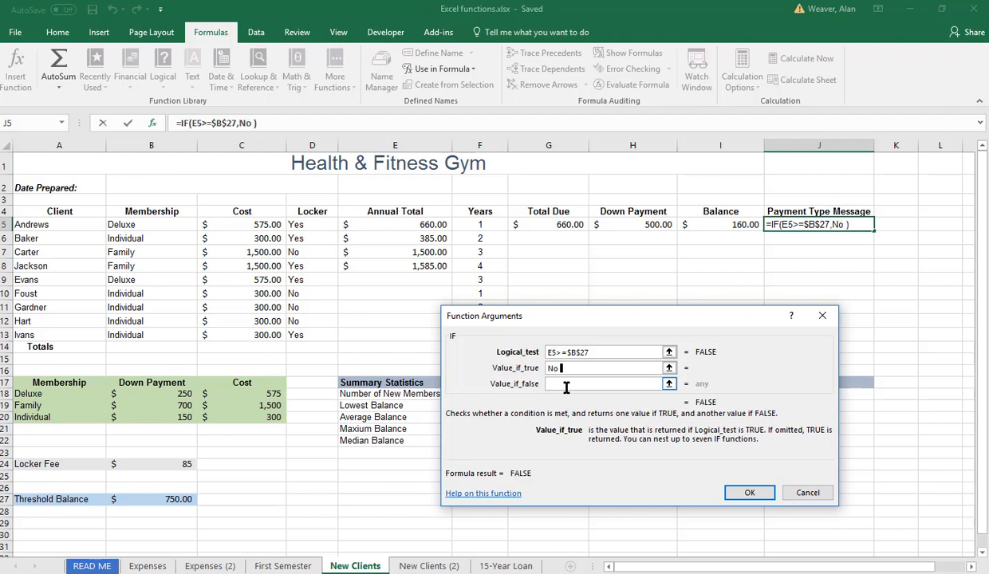
{"action": "type", "text": "Checks. Only Cash\""}
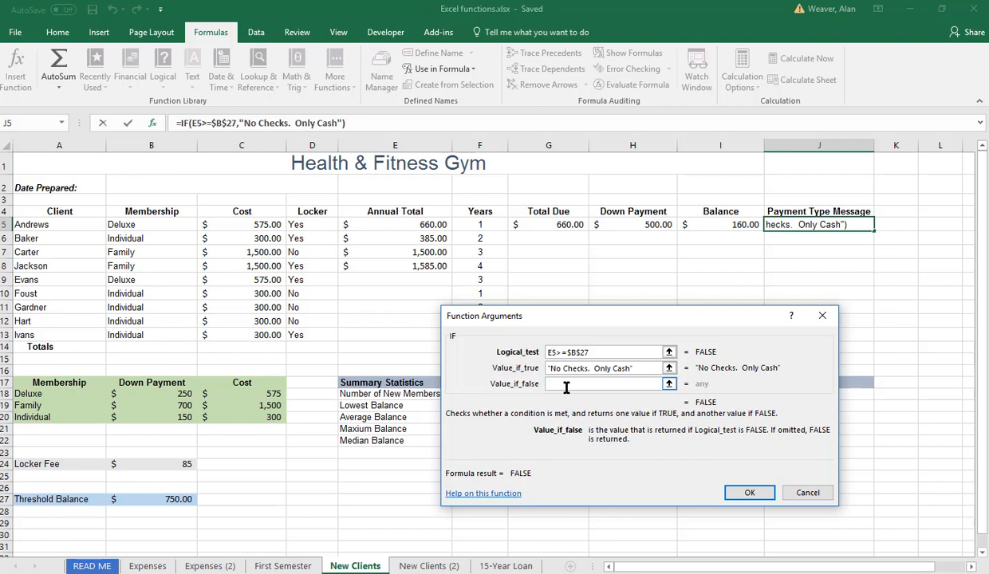
{"action": "type", "text": "Checks"}
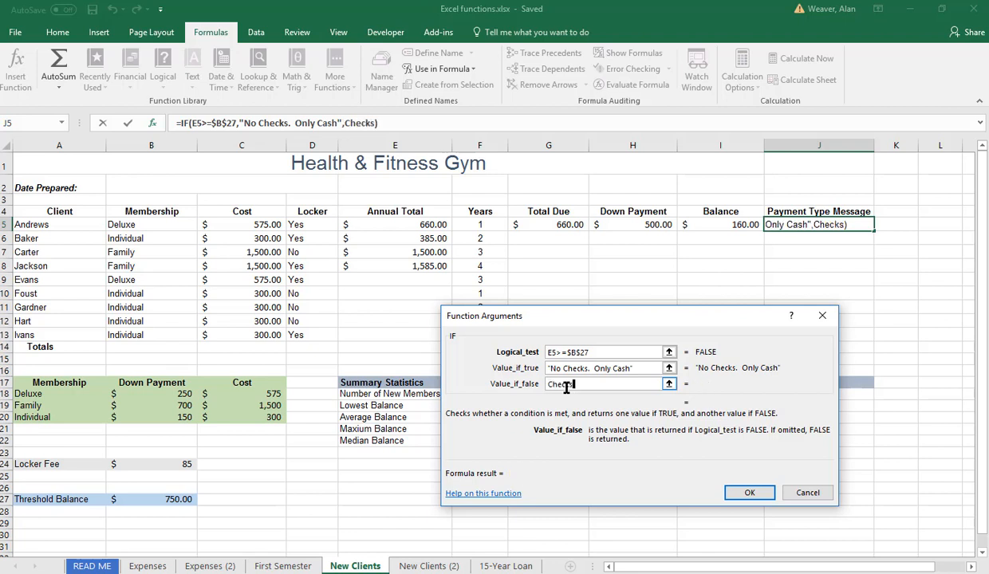
{"action": "type", "text": "or Cash"}
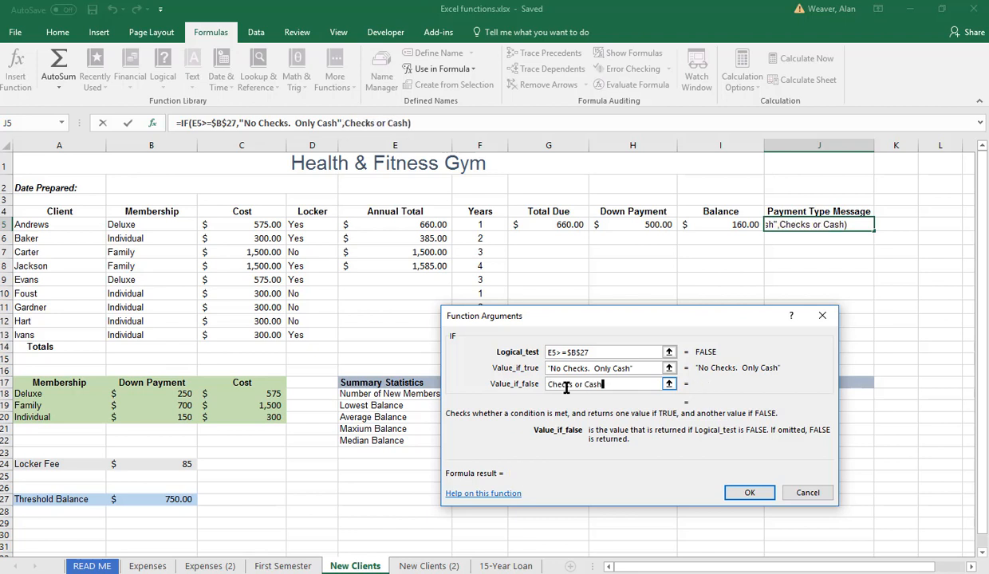
Step: Confirm the payment message IF in J5 and copy it down through J9
{"action": "left_click", "coordinate": [748, 492]}
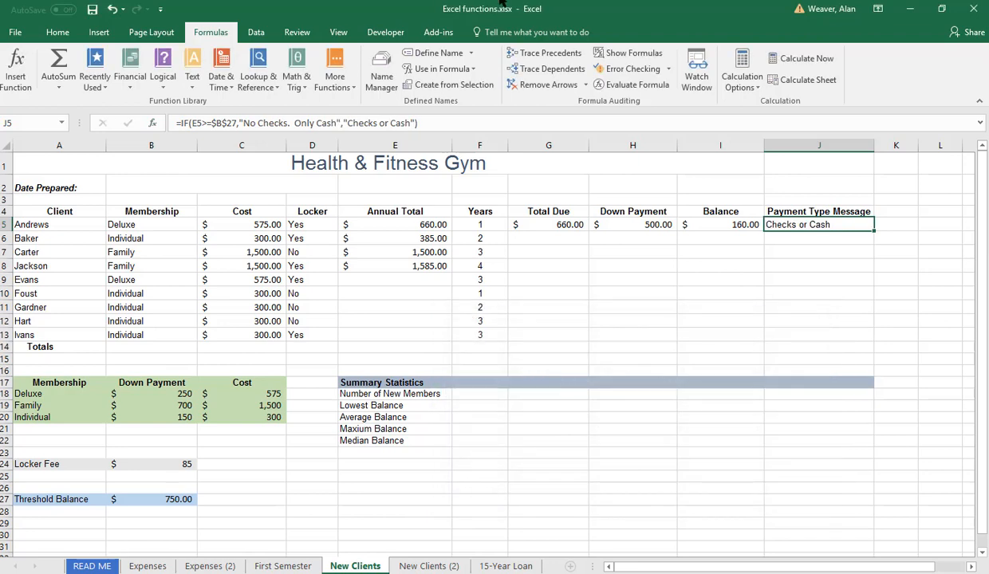
{"action": "mouse_move", "coordinate": [944, 281]}
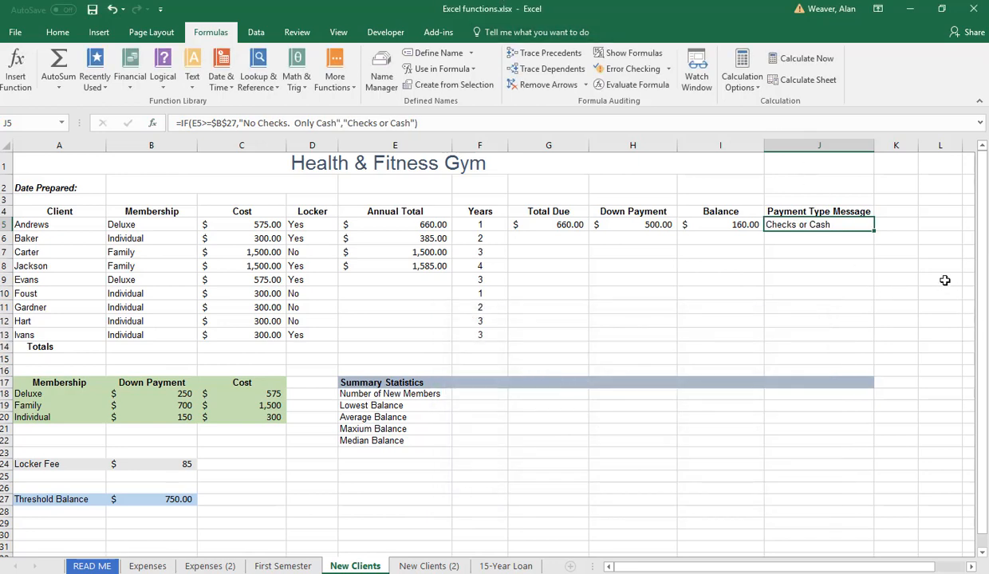
{"action": "mouse_move", "coordinate": [874, 231]}
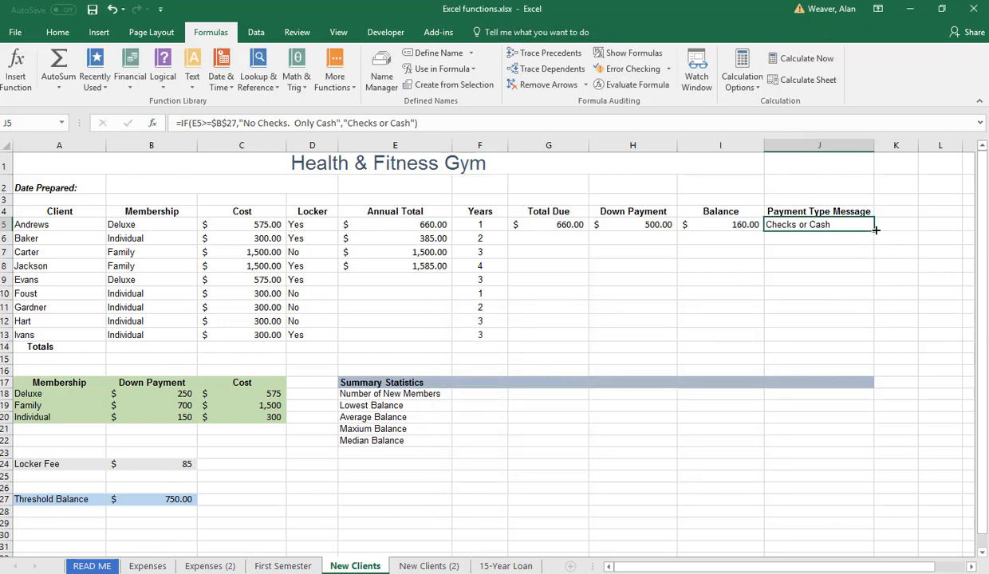
{"action": "left_click_drag", "start_coordinate": [876, 229], "coordinate": [876, 286]}
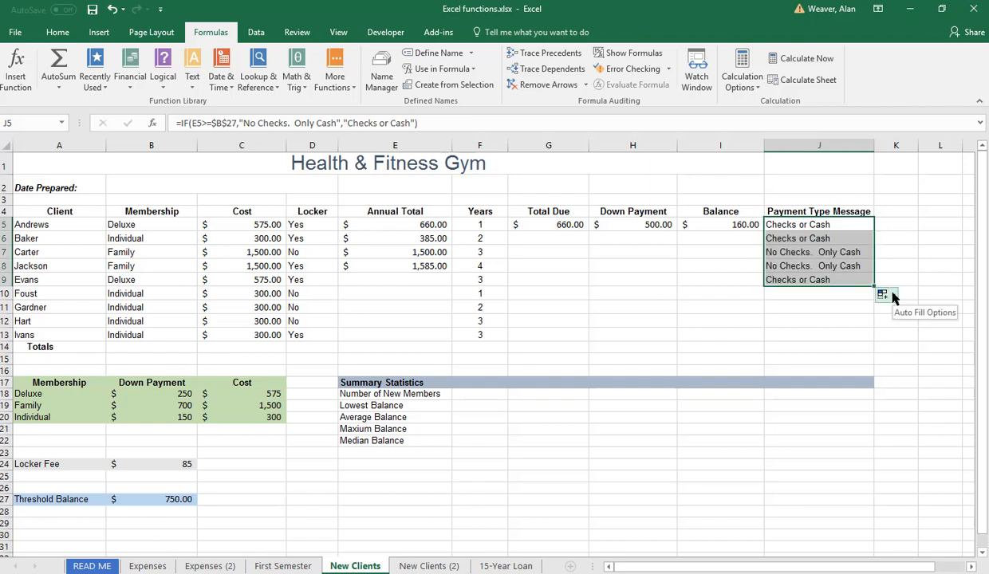
{"action": "mouse_move", "coordinate": [494, 290]}
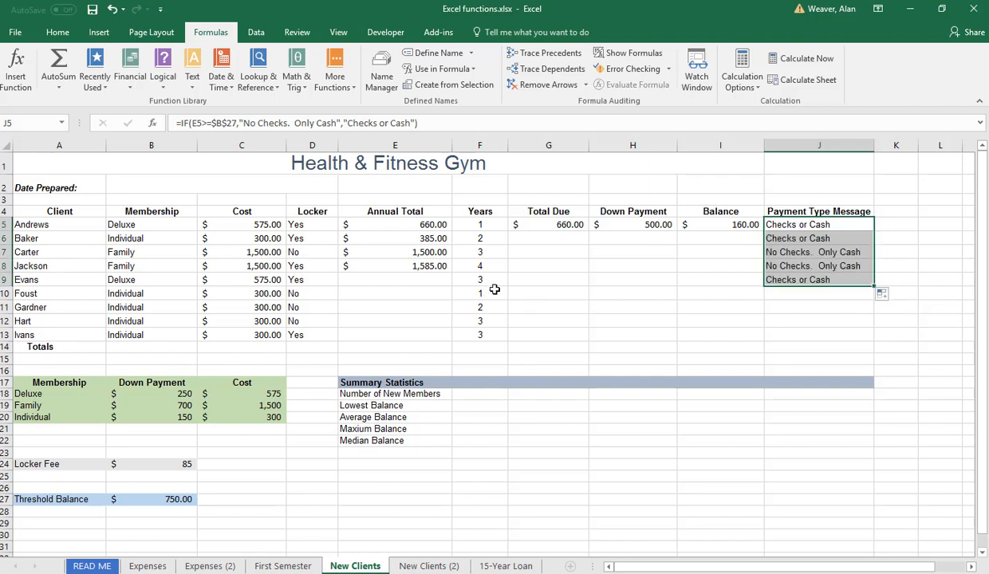
{"action": "left_click", "coordinate": [818, 238]}
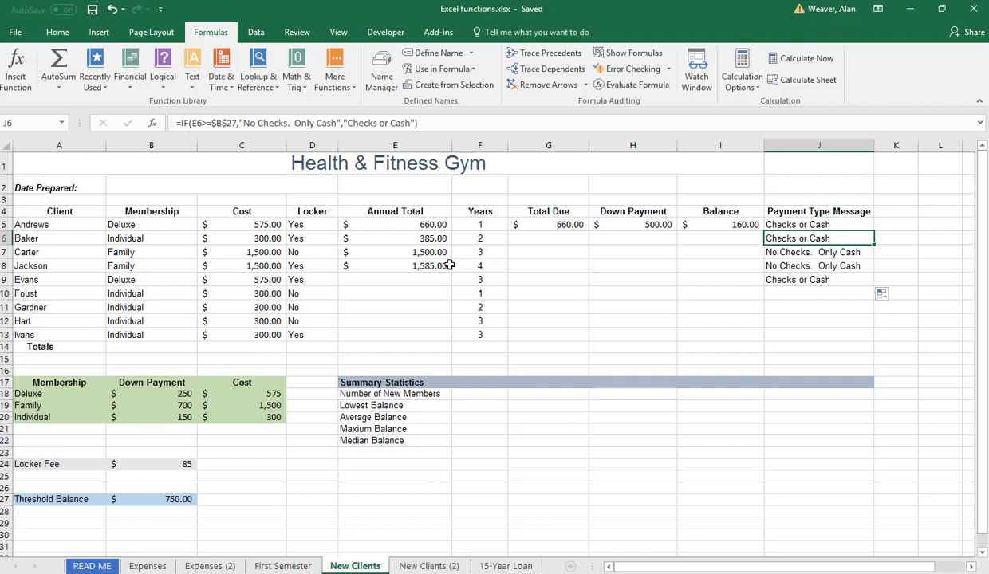
Step: Count the new members in F18 with Count Numbers over C5:C13, giving 9
{"action": "left_click", "coordinate": [478, 394]}
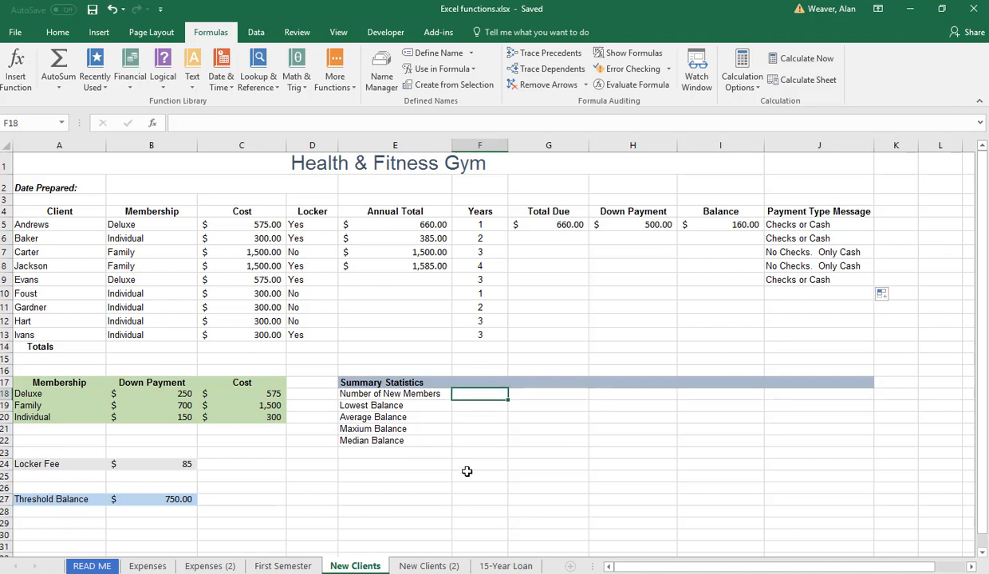
{"action": "mouse_move", "coordinate": [464, 486]}
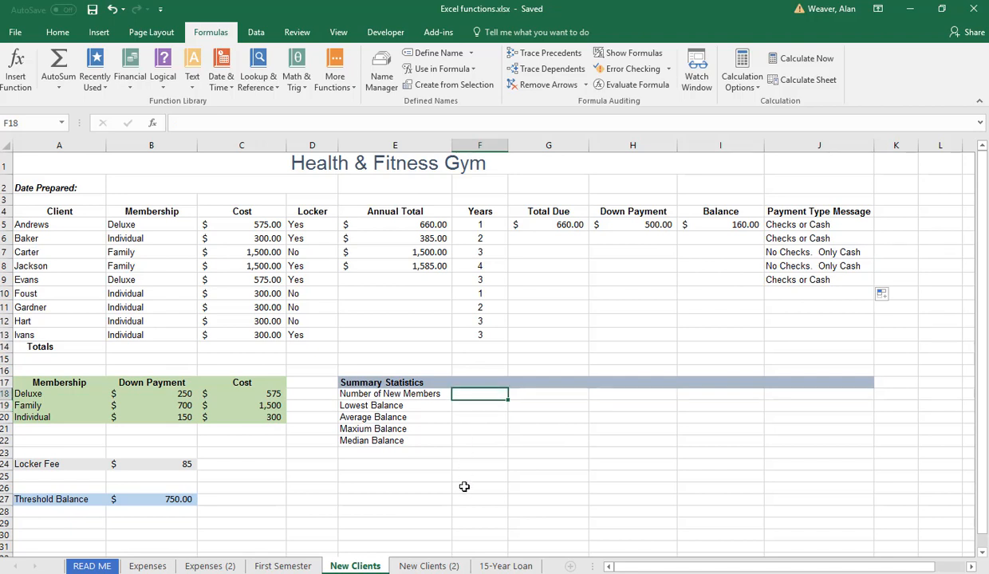
{"action": "mouse_move", "coordinate": [485, 524]}
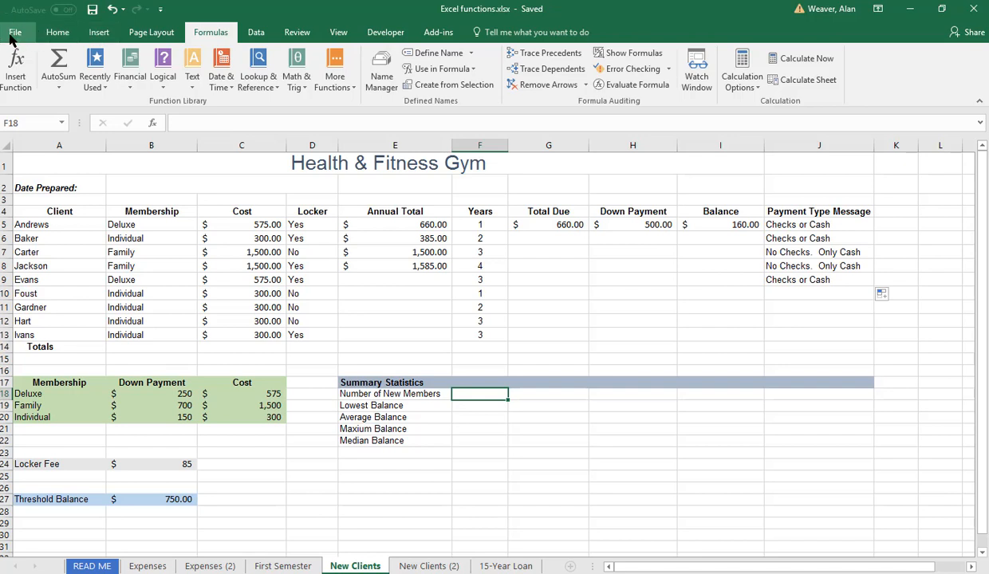
{"action": "left_click", "coordinate": [57, 32]}
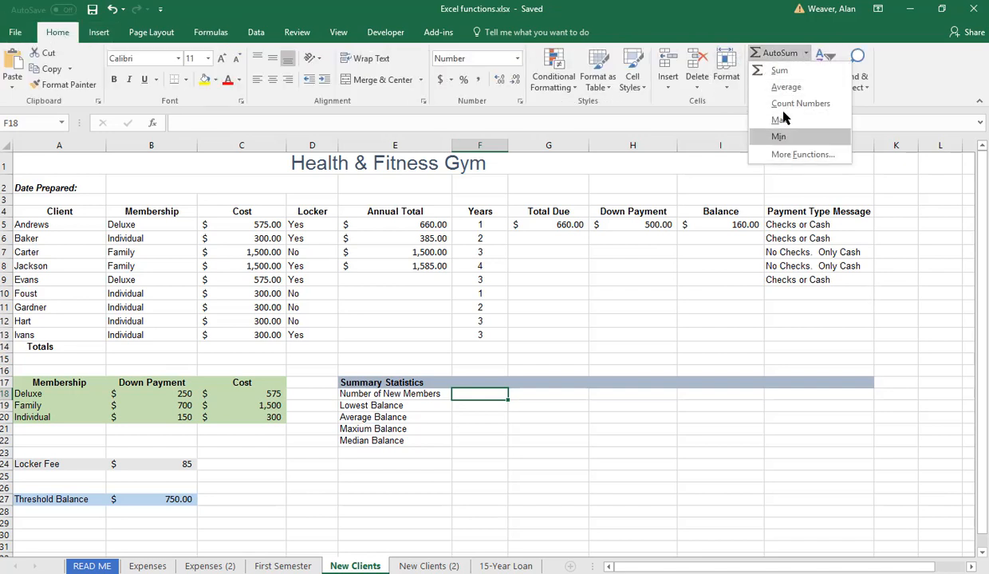
{"action": "left_click", "coordinate": [800, 102]}
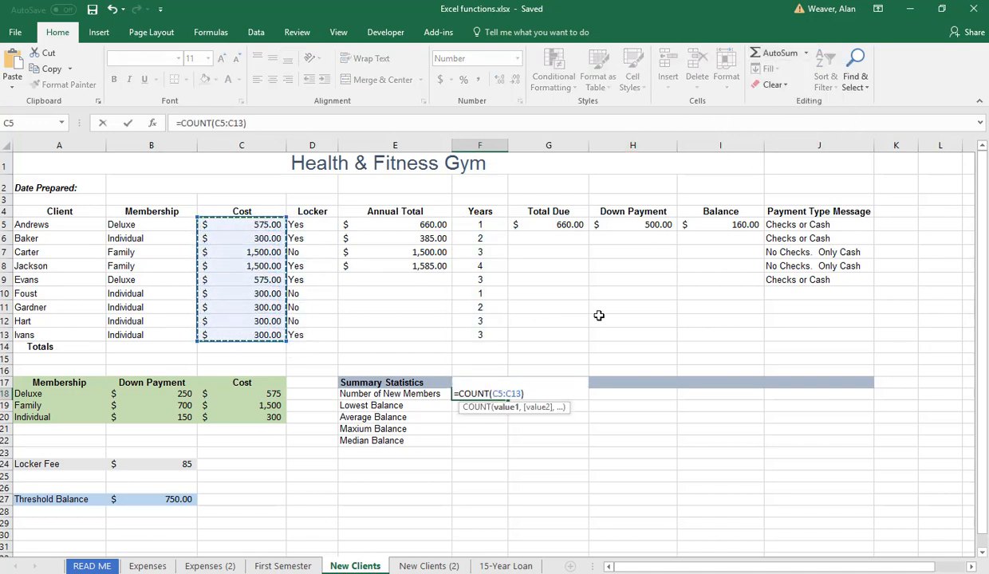
{"action": "key", "text": "Enter"}
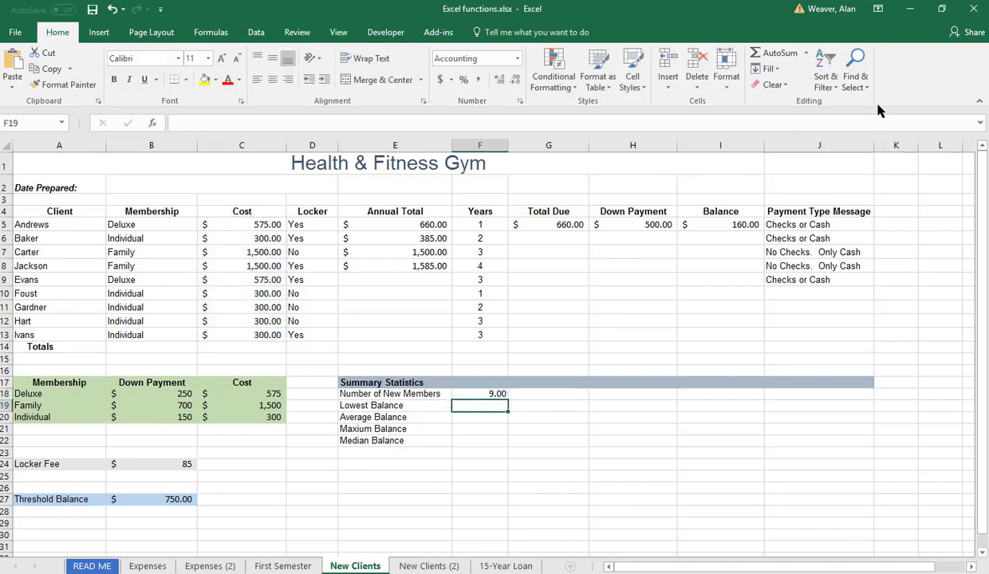
{"action": "left_click", "coordinate": [807, 49]}
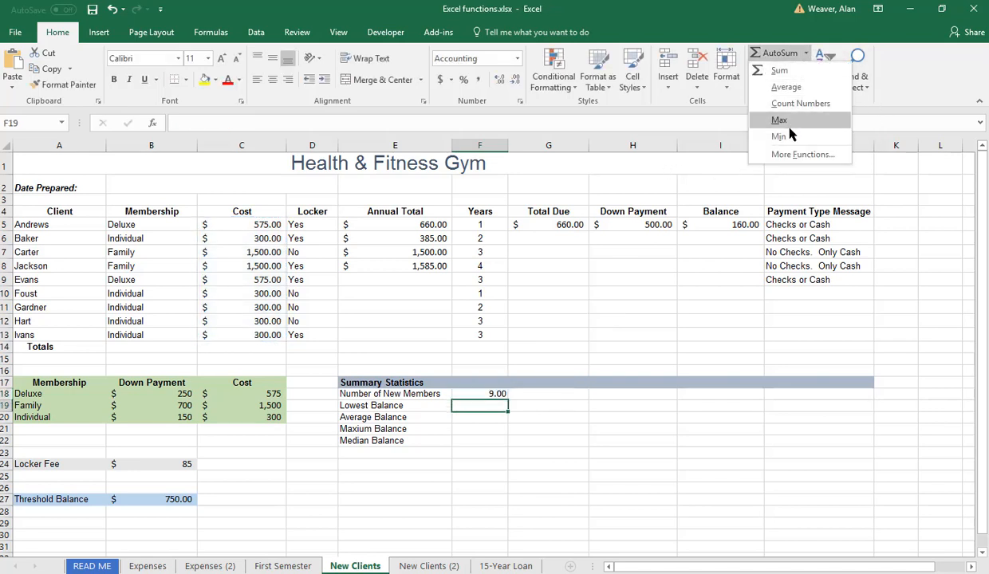
{"action": "mouse_move", "coordinate": [788, 137]}
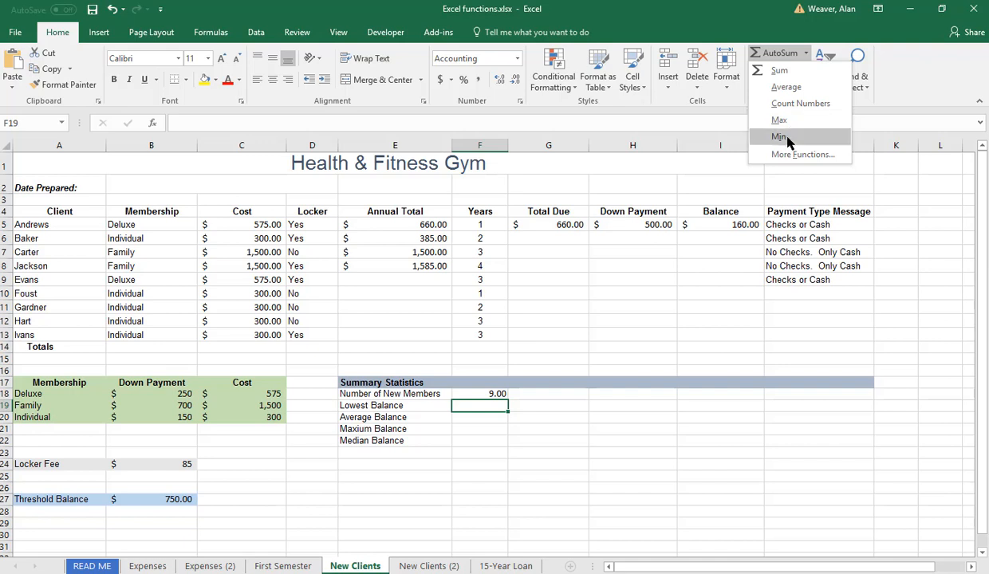
Step: Try AutoSum Min for Lowest Balance, discarding misplaced Cost and balance-cell ranges
{"action": "left_click", "coordinate": [780, 137]}
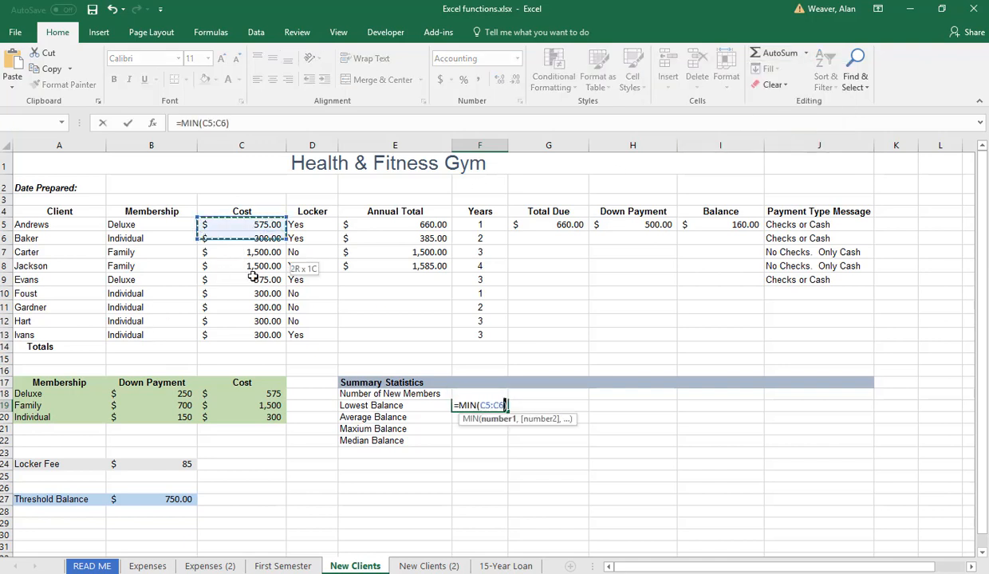
{"action": "left_click_drag", "start_coordinate": [242, 239], "coordinate": [242, 335]}
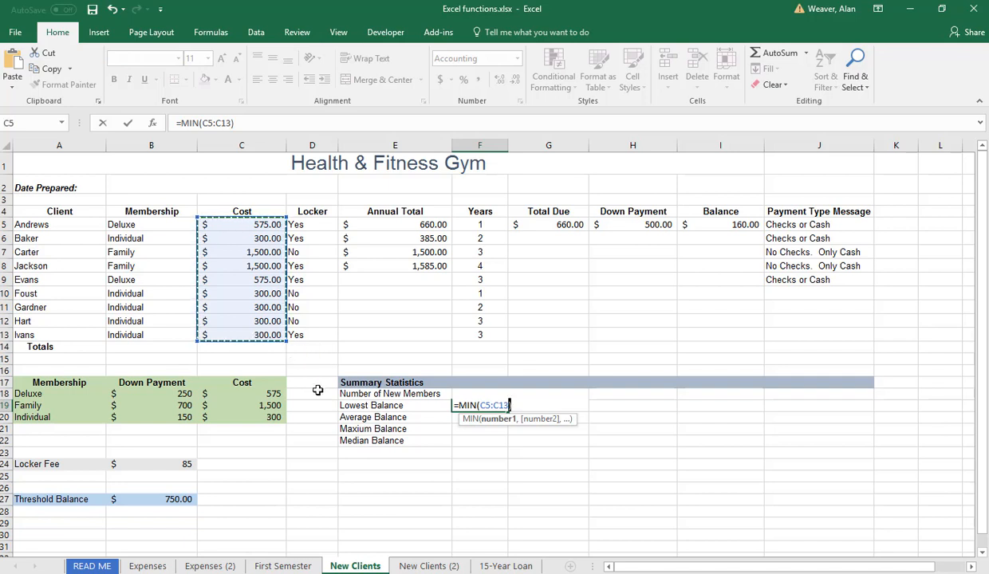
{"action": "mouse_move", "coordinate": [331, 402]}
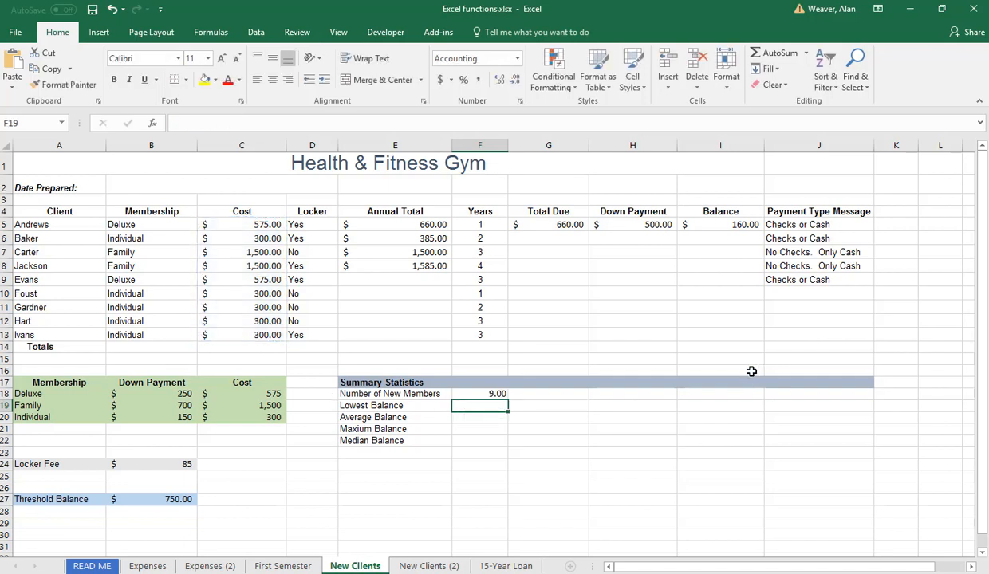
{"action": "left_click", "coordinate": [728, 223]}
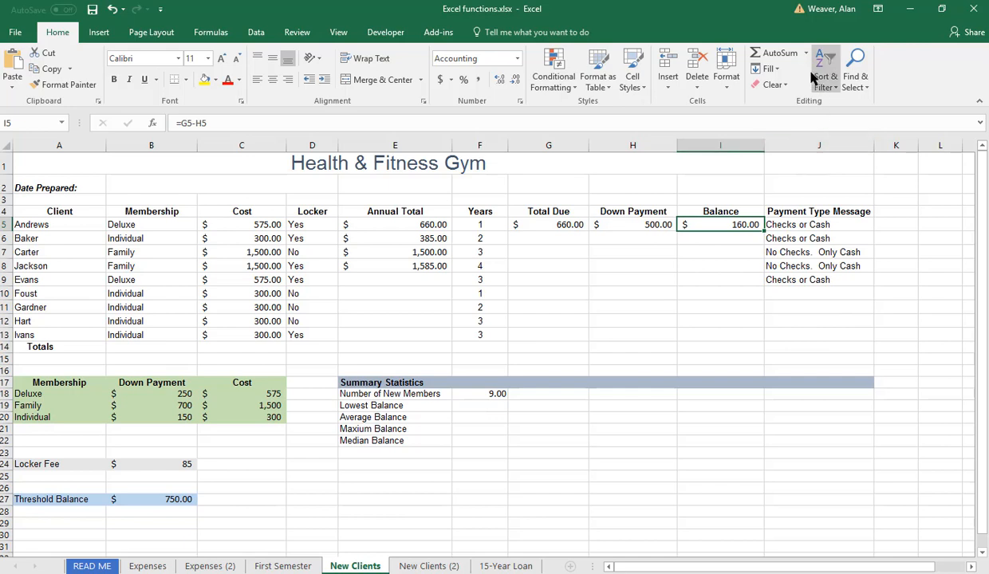
{"action": "left_click", "coordinate": [807, 53]}
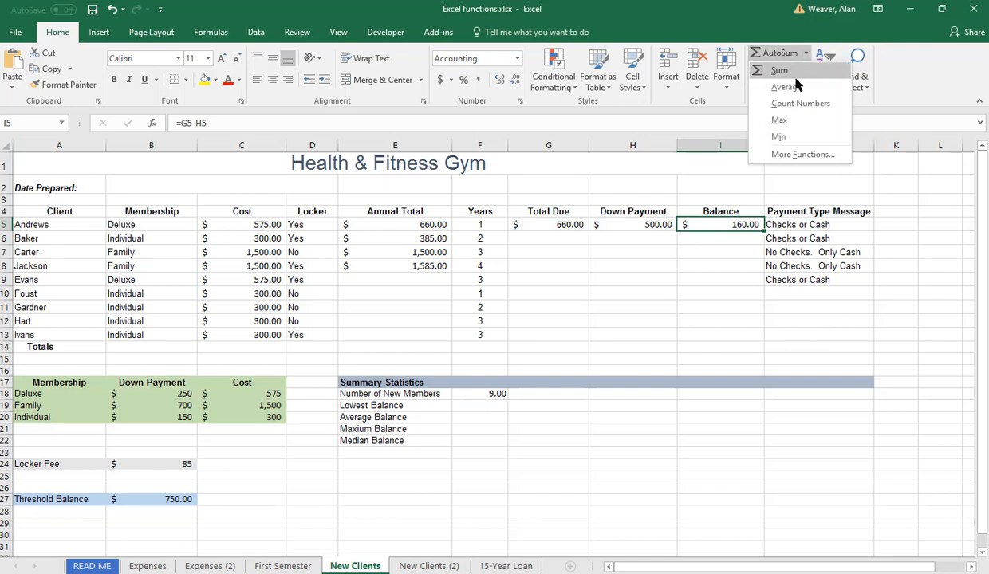
{"action": "left_click", "coordinate": [779, 137]}
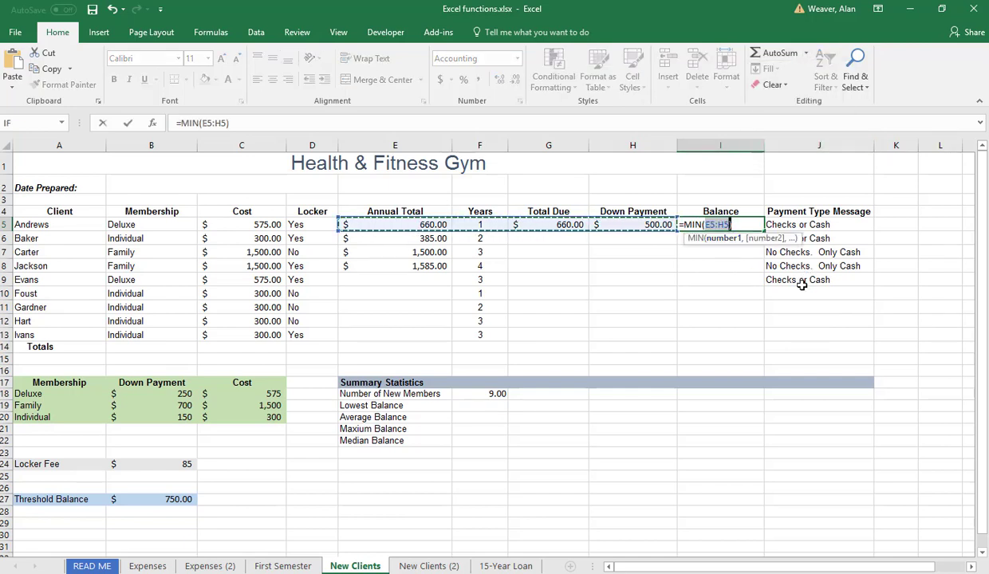
{"action": "mouse_move", "coordinate": [708, 338]}
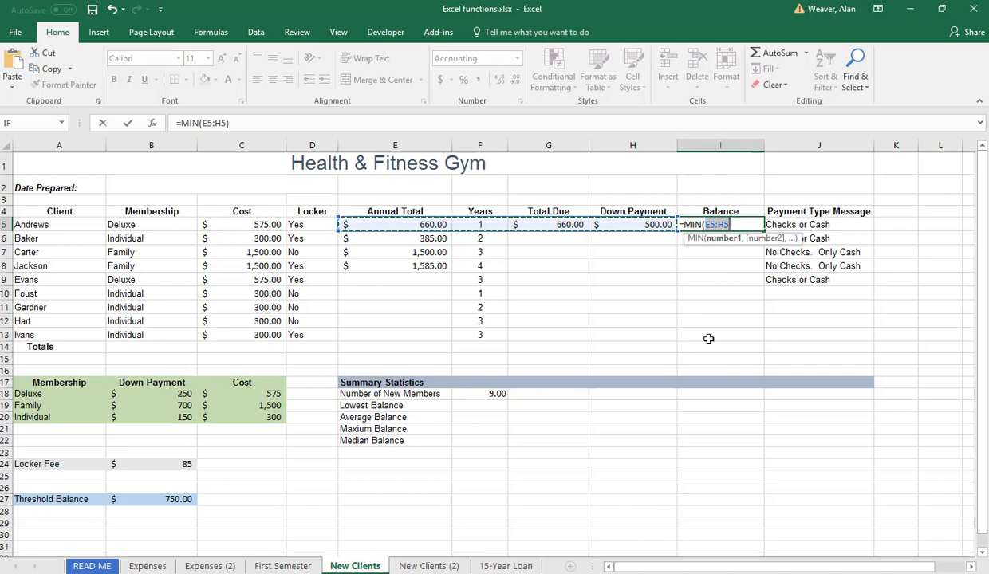
{"action": "left_click", "coordinate": [719, 306]}
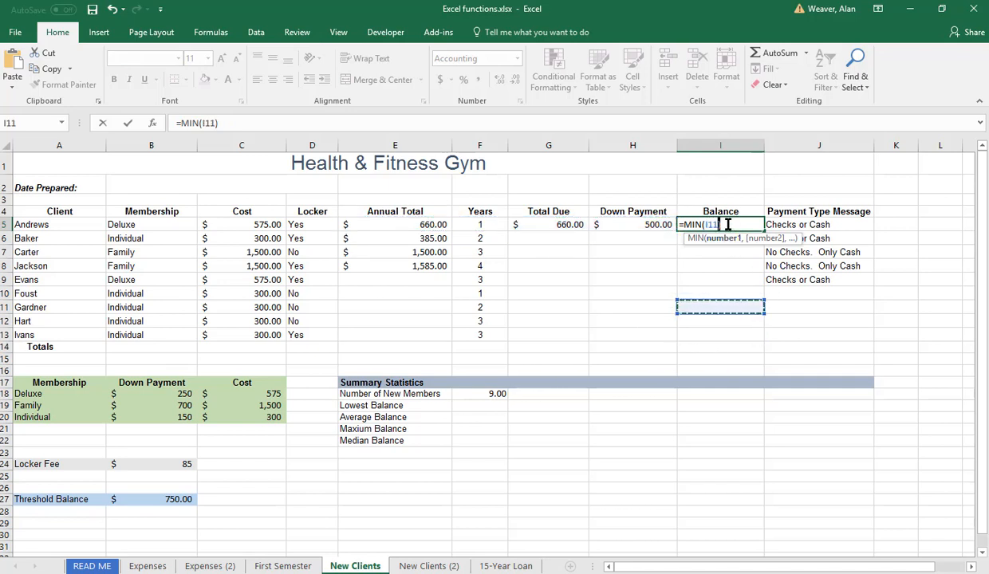
{"action": "key", "text": "Enter"}
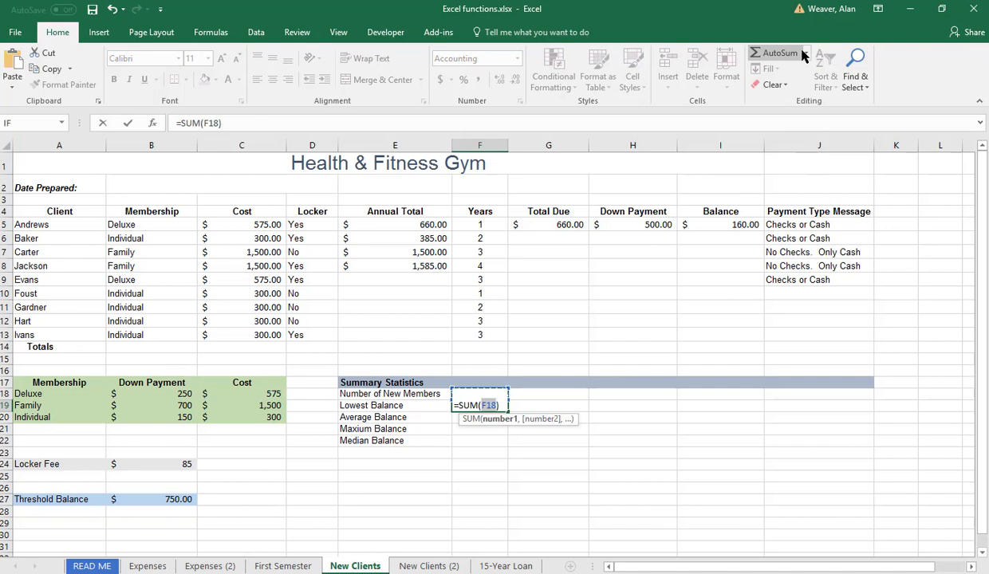
{"action": "key", "text": "Enter"}
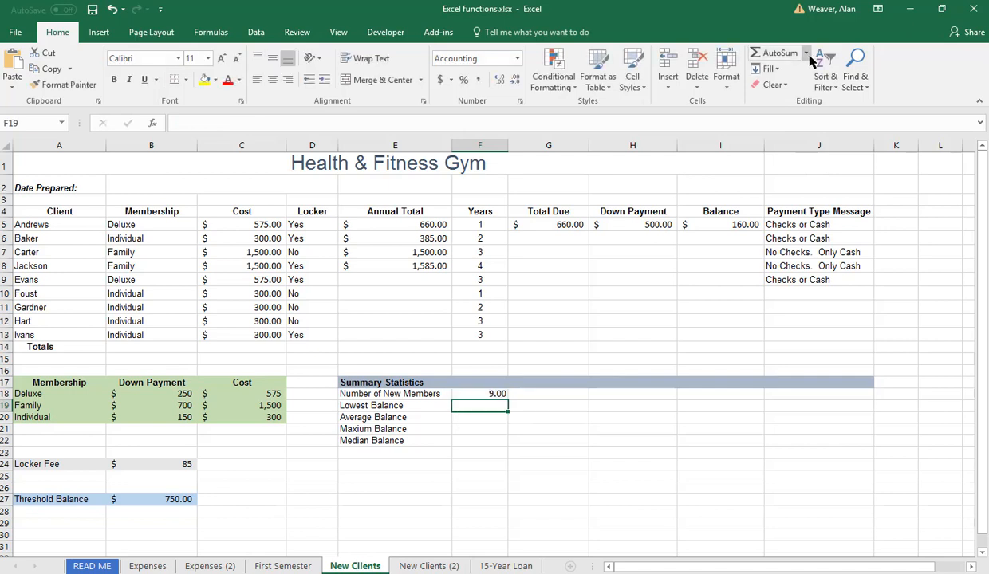
Step: Enter =MIN over the Balance column I5:I13 for Lowest Balance
{"action": "type", "text": "=MIN(F18"}
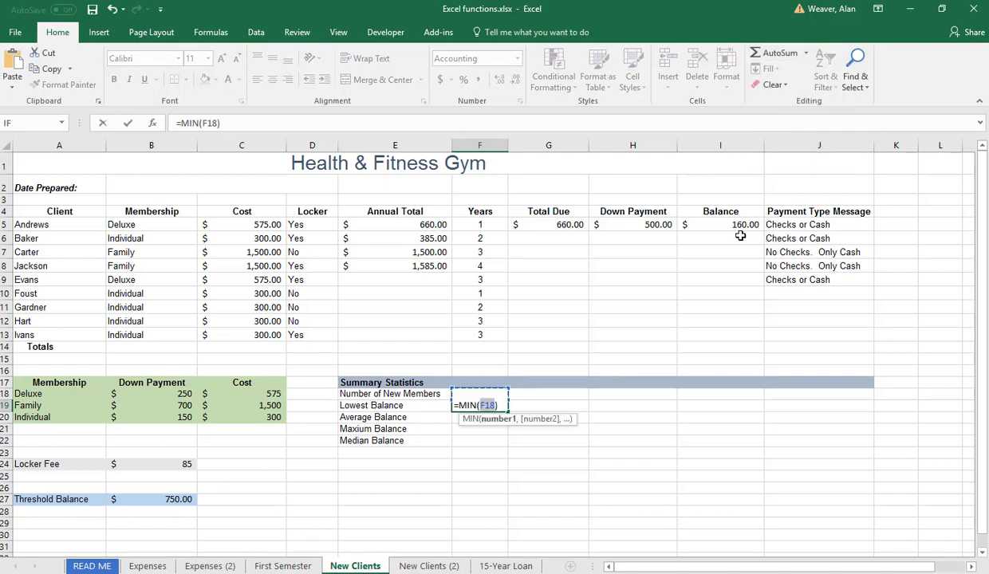
{"action": "left_click_drag", "start_coordinate": [721, 223], "coordinate": [720, 335]}
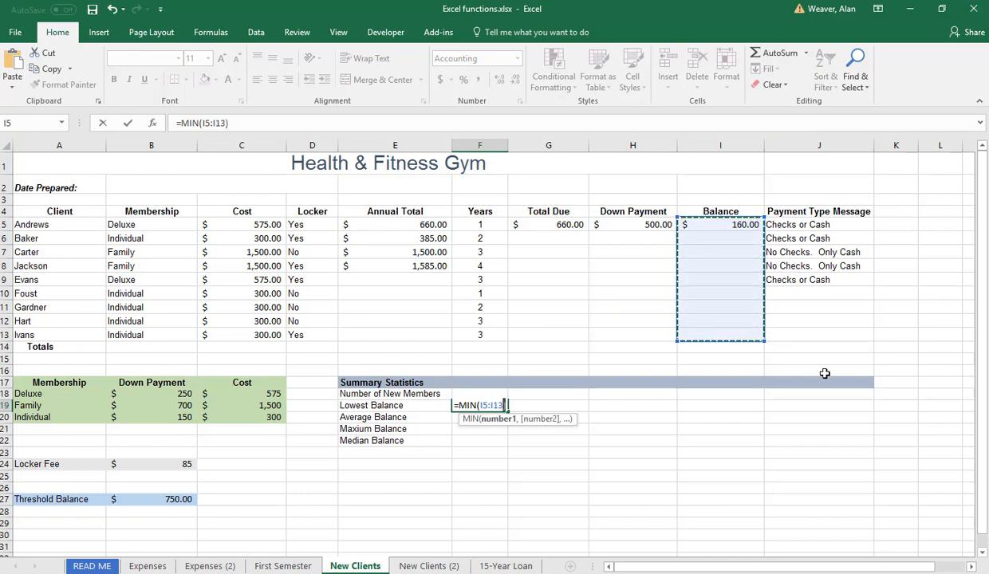
Step: Commit the MIN formula and type the remaining balances from I6 down, ending with 2,500
{"action": "key", "text": "Enter"}
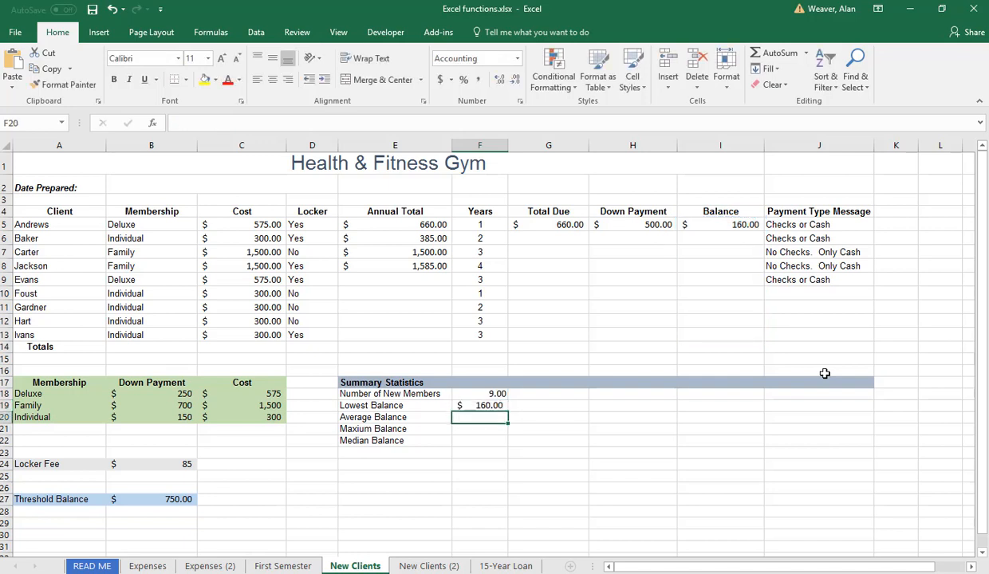
{"action": "left_click", "coordinate": [719, 238]}
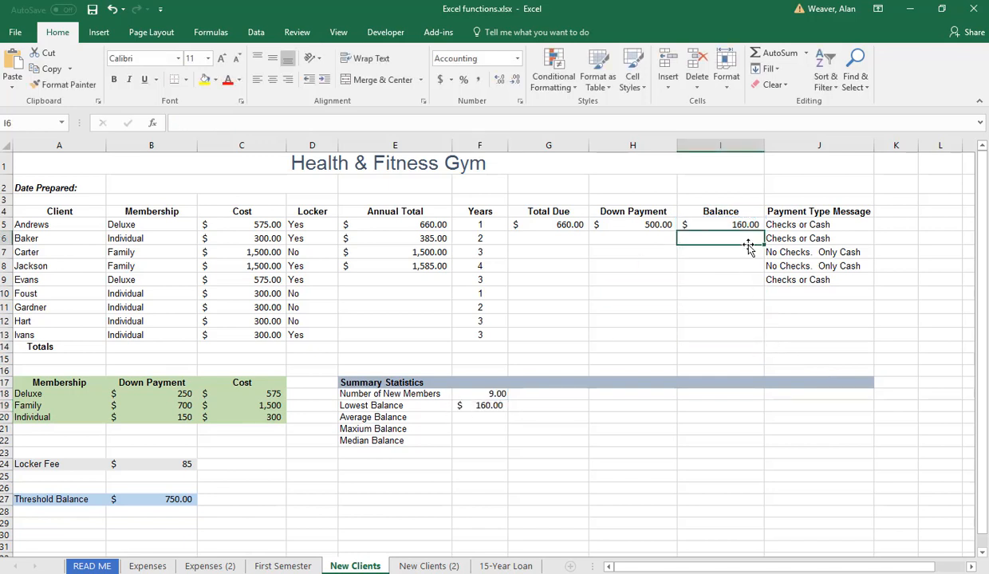
{"action": "type", "text": "500.00"}
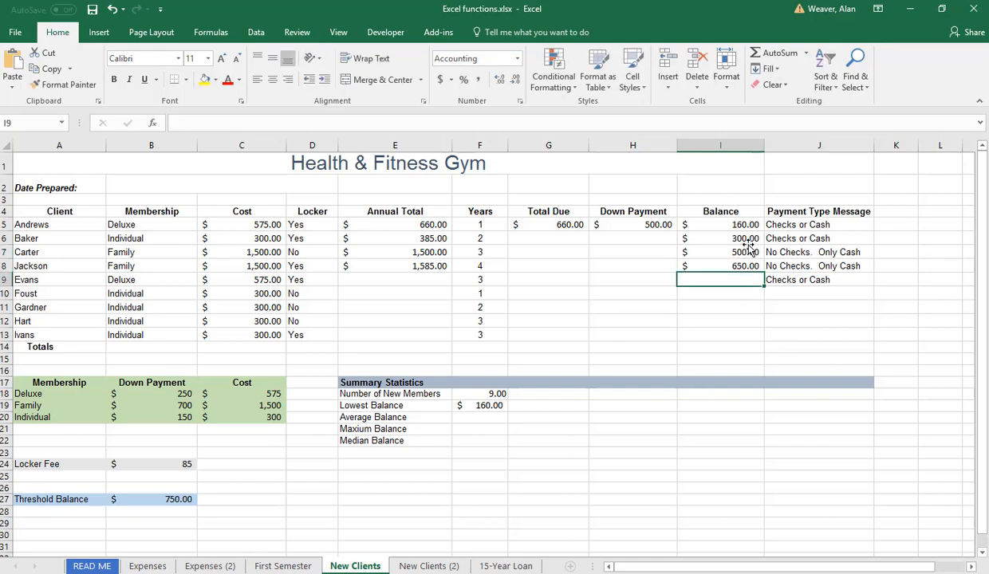
{"action": "type", "text": "200.00"}
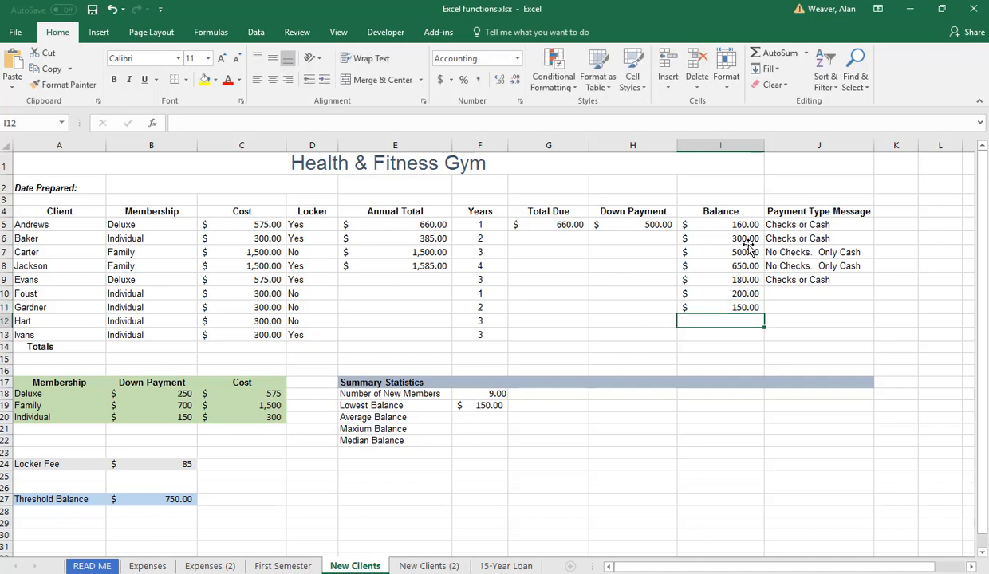
{"action": "type", "text": "900.00"}
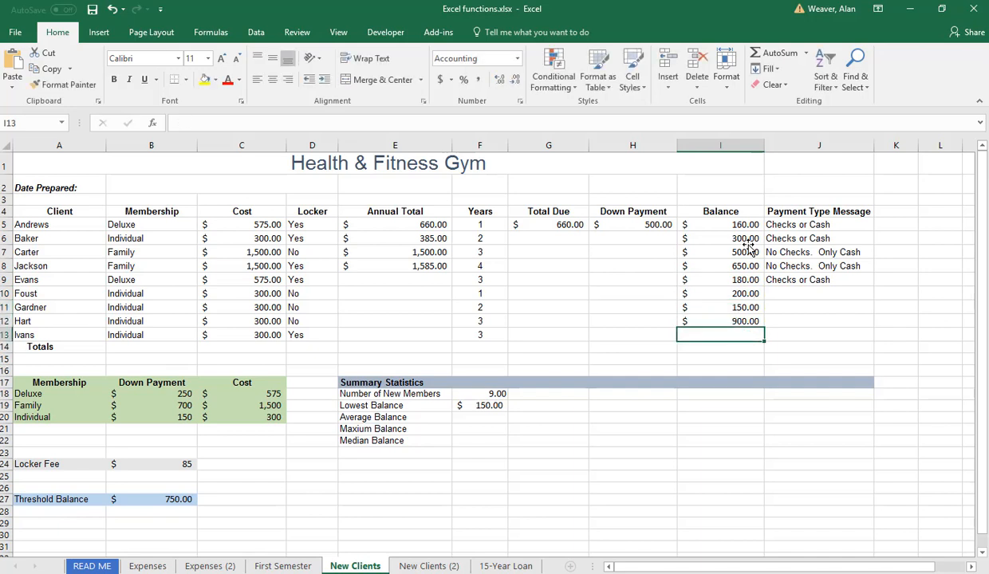
{"action": "type", "text": "2"}
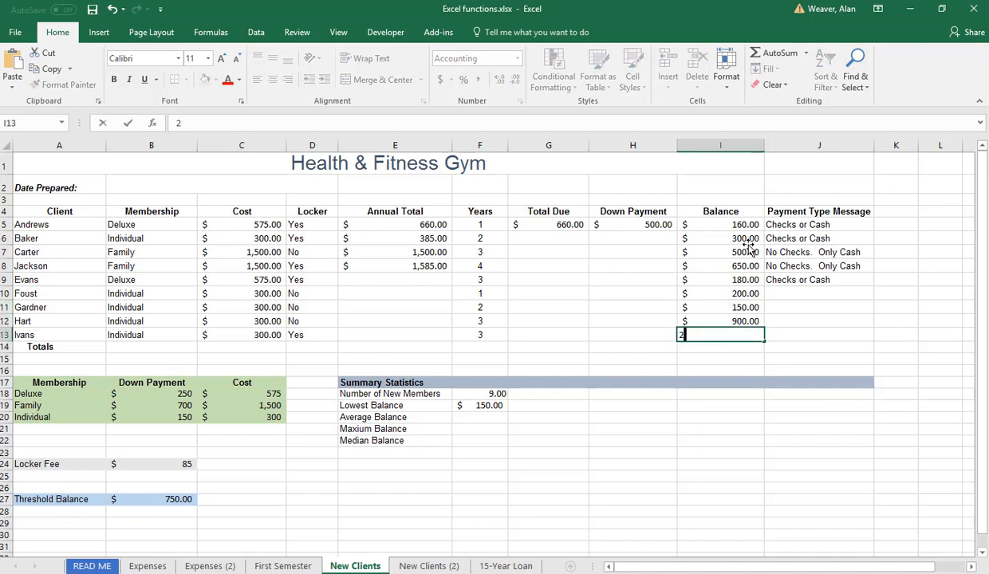
{"action": "type", "text": "500.00"}
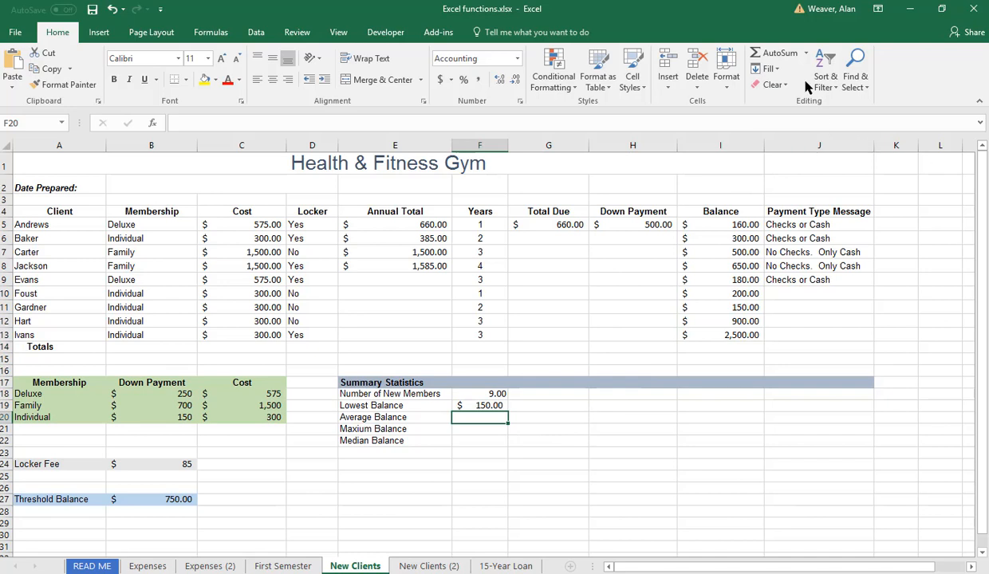
Step: Average the Balance column I5:I13 in F20, giving about 615.56
{"action": "left_click", "coordinate": [782, 53]}
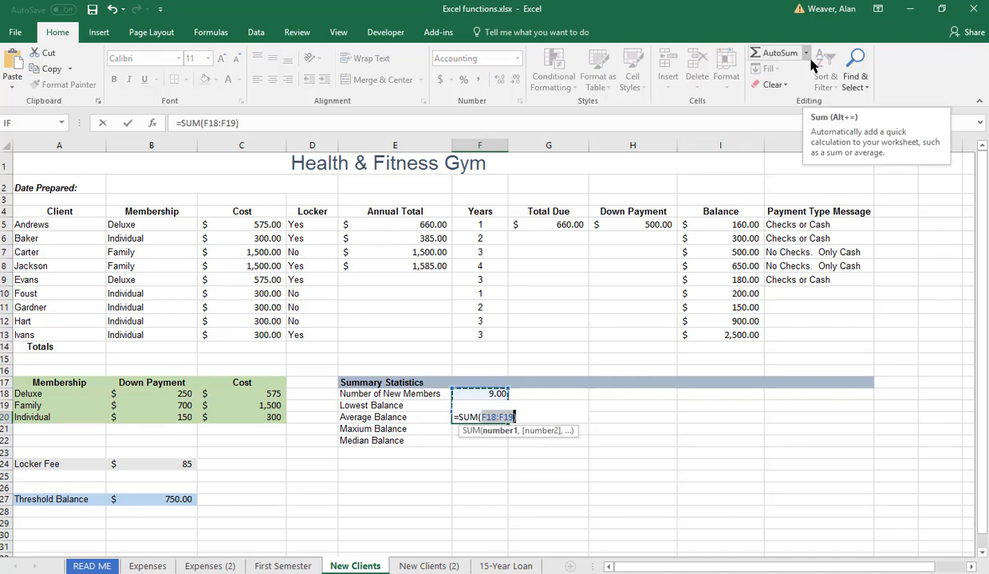
{"action": "left_click", "coordinate": [816, 51]}
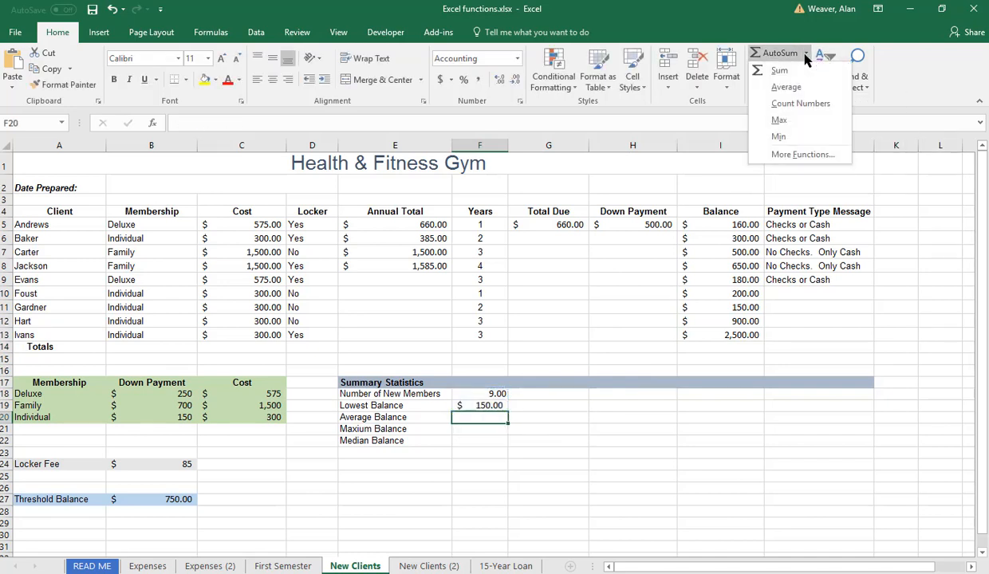
{"action": "left_click", "coordinate": [783, 86]}
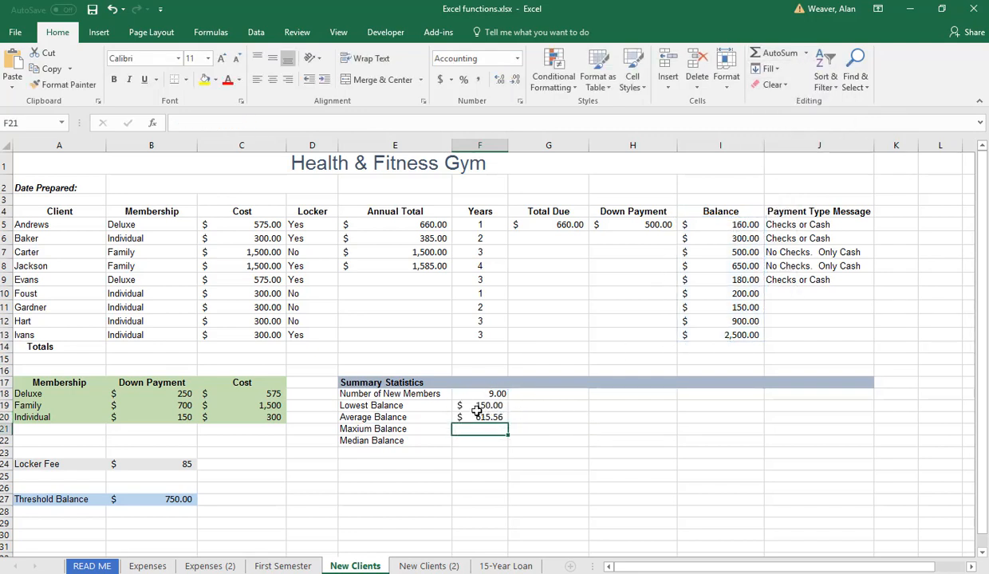
Step: Enter =MAX over I5:I13 in F21, giving a Maximum Balance of 2,500
{"action": "type", "text": "="}
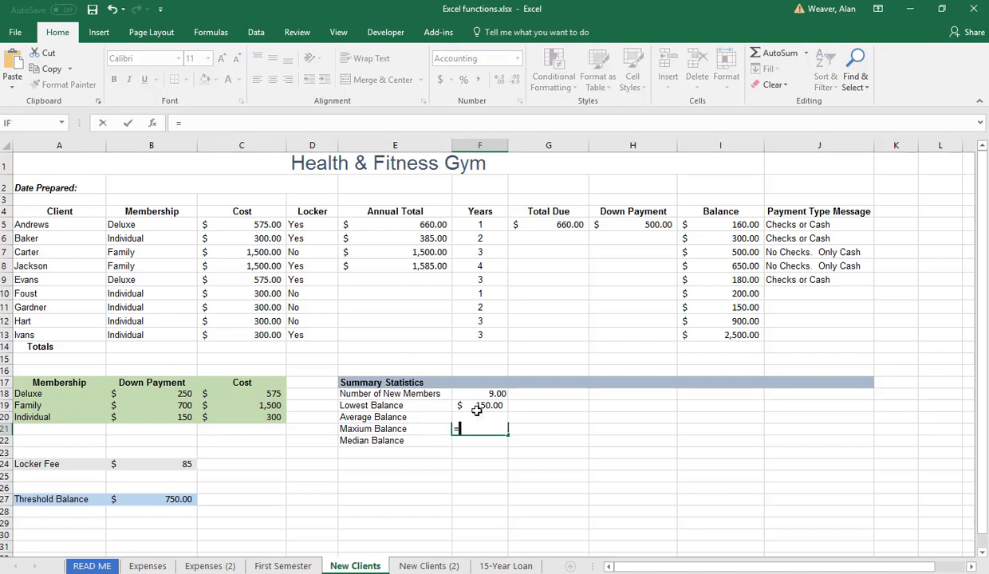
{"action": "type", "text": "=max(I5:I13"}
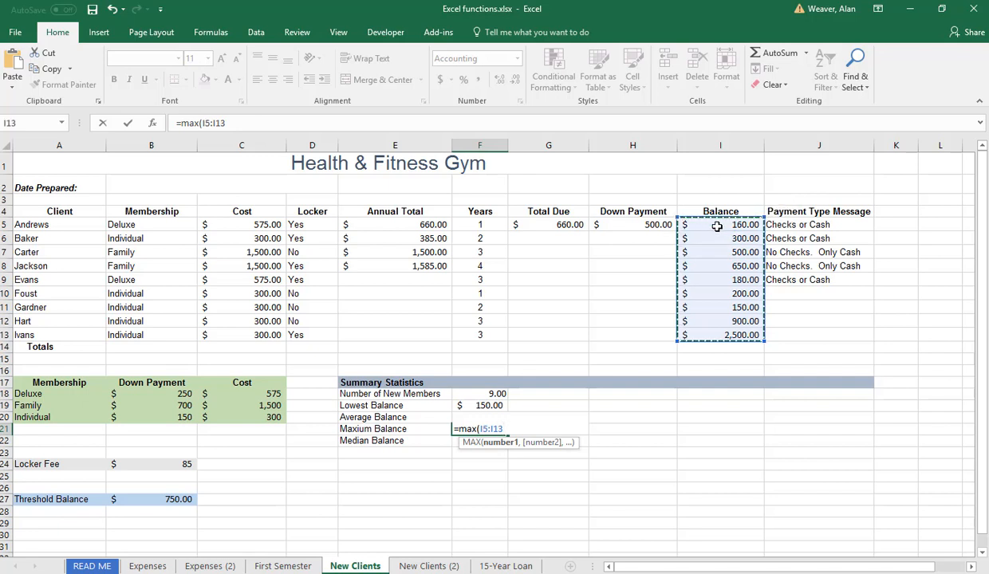
{"action": "key", "text": "Enter"}
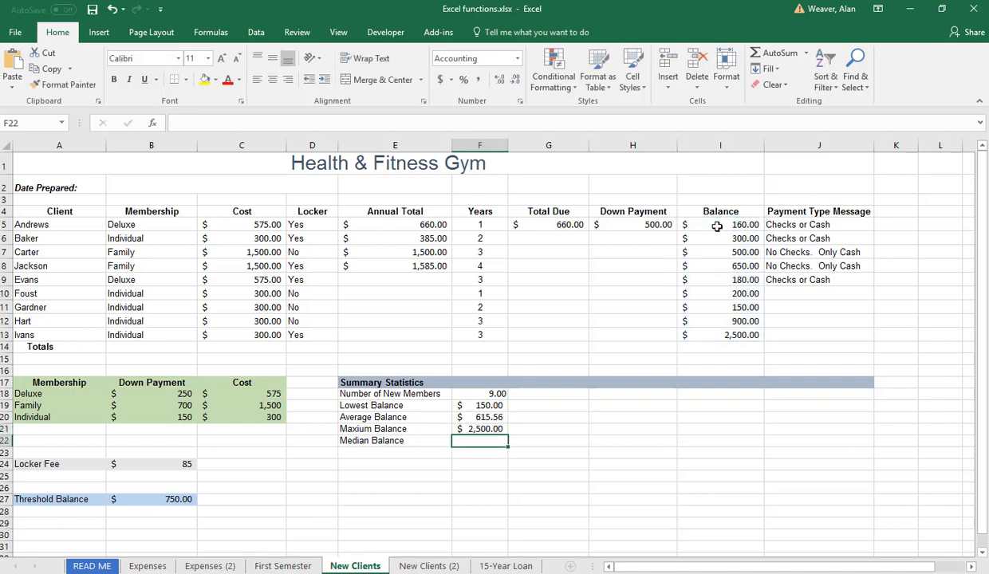
Step: Enter =MEDIAN over I5:I13 in F22, giving a Median Balance of 300
{"action": "type", "text": "=median("}
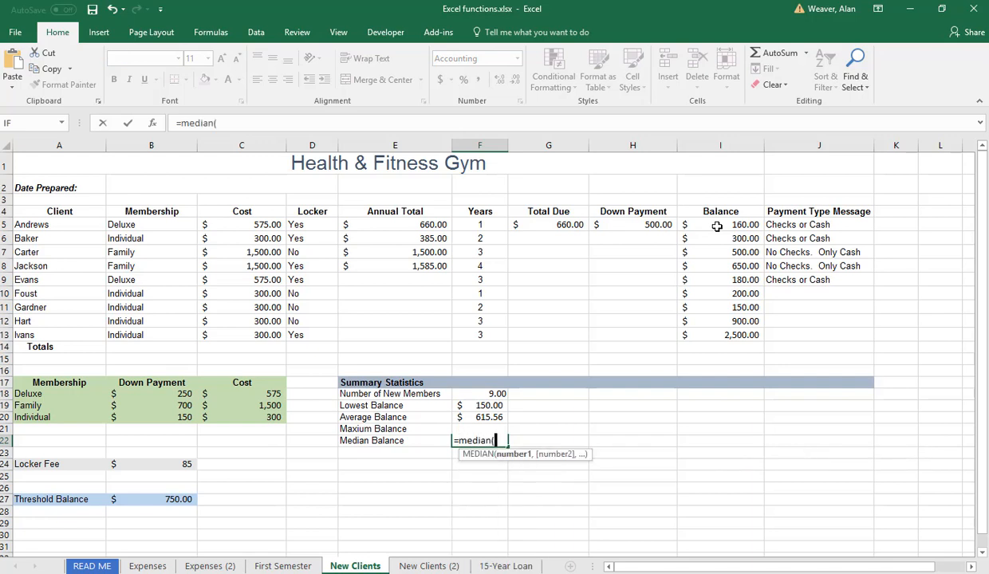
{"action": "mouse_move", "coordinate": [726, 338]}
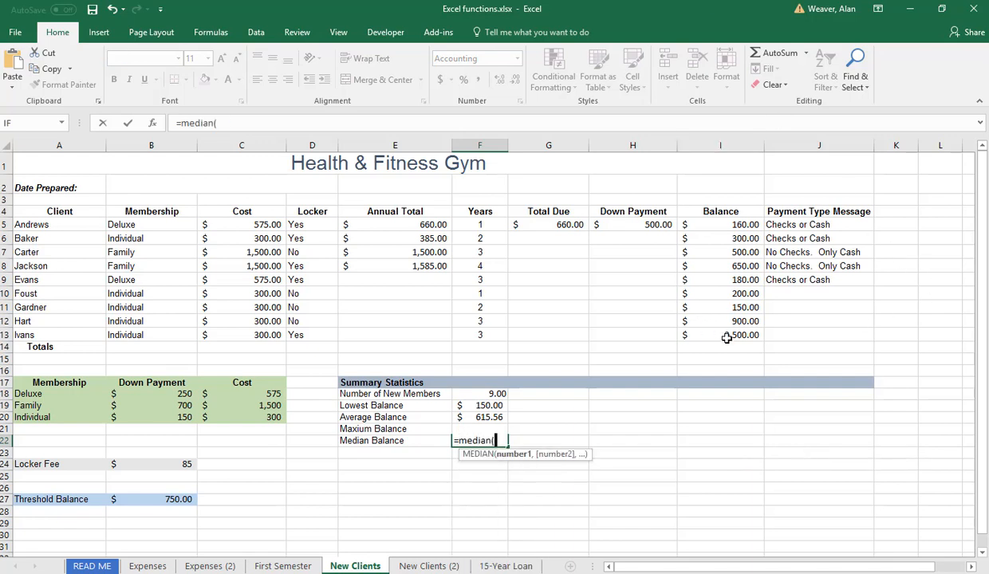
{"action": "left_click_drag", "start_coordinate": [721, 223], "coordinate": [721, 334]}
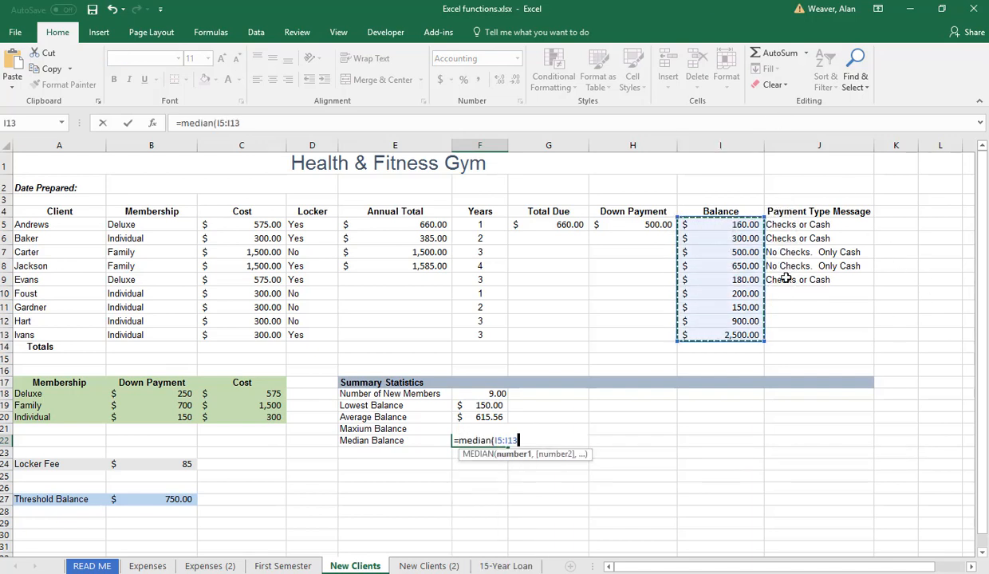
{"action": "key", "text": "Enter"}
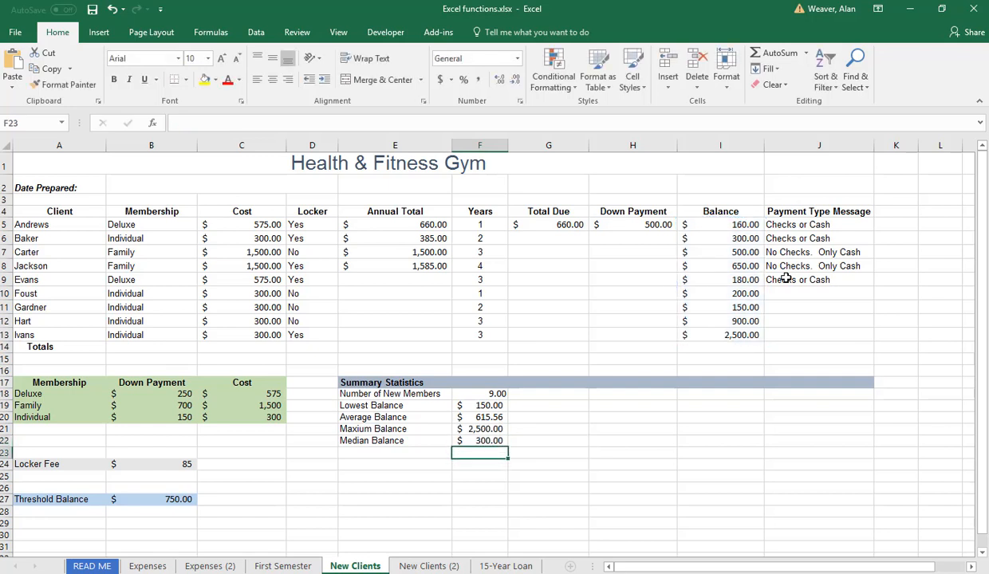
{"action": "mouse_move", "coordinate": [874, 490]}
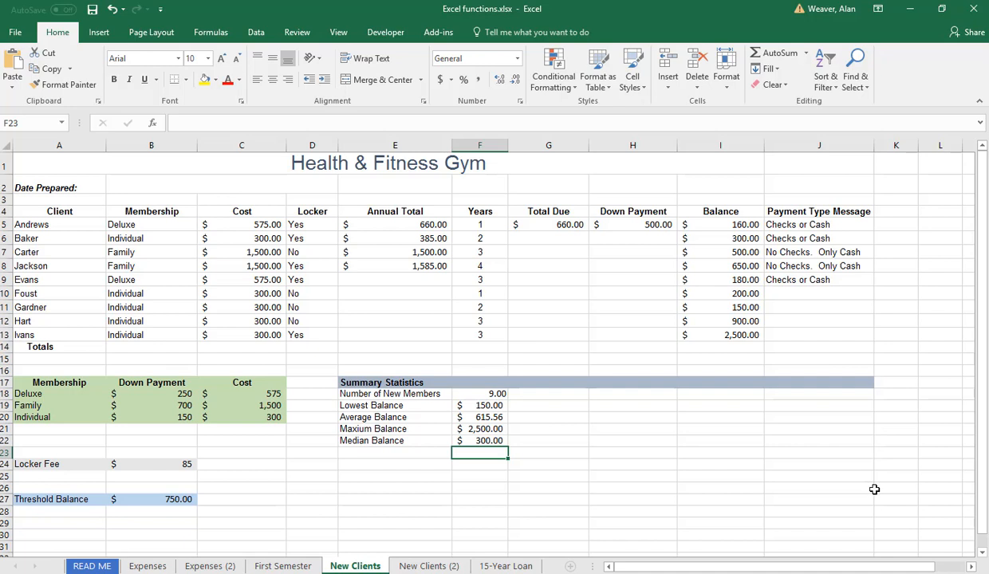